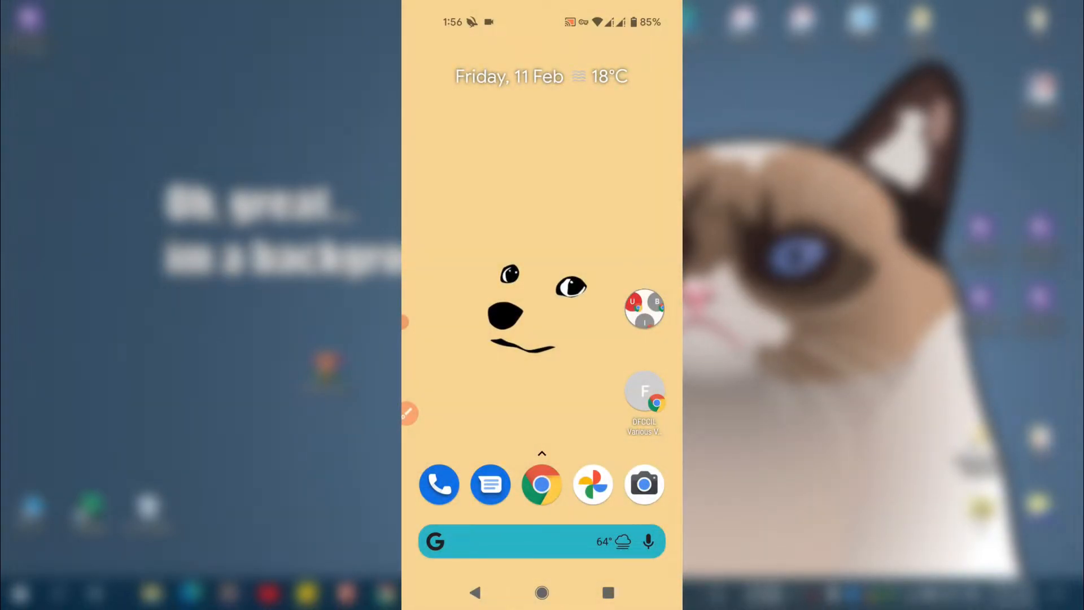
Step: Search Google in Chrome for 'magisk github' using the earlier history entry
click(540, 484)
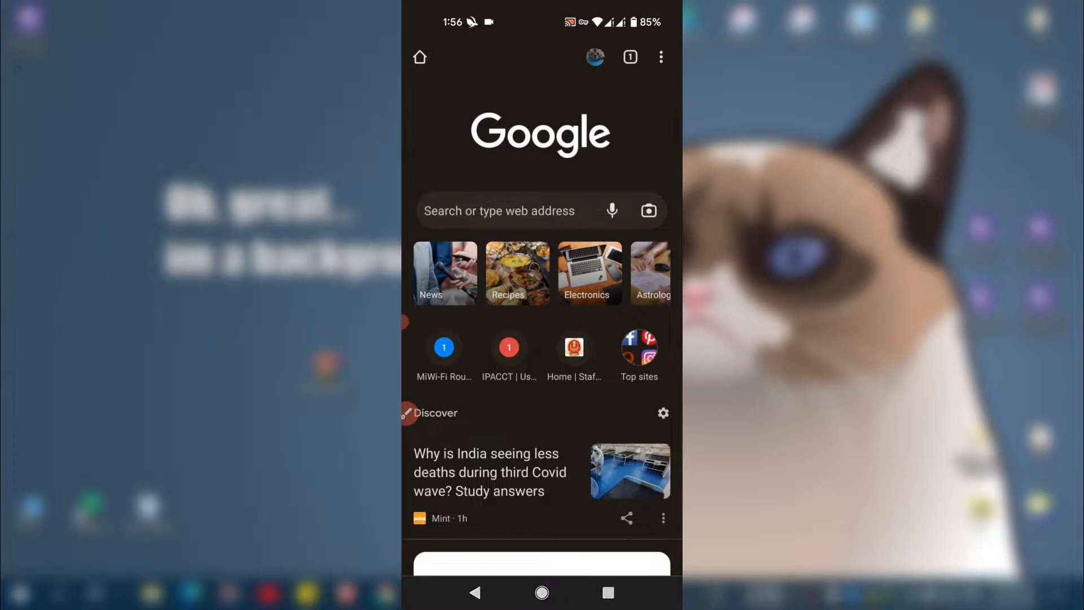
click(539, 211)
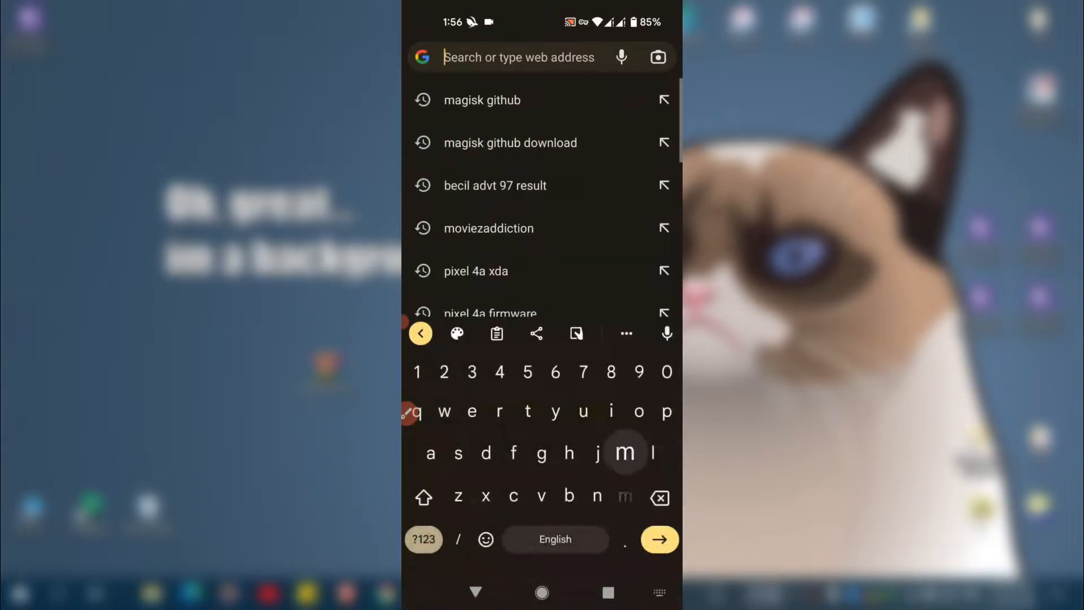
click(482, 100)
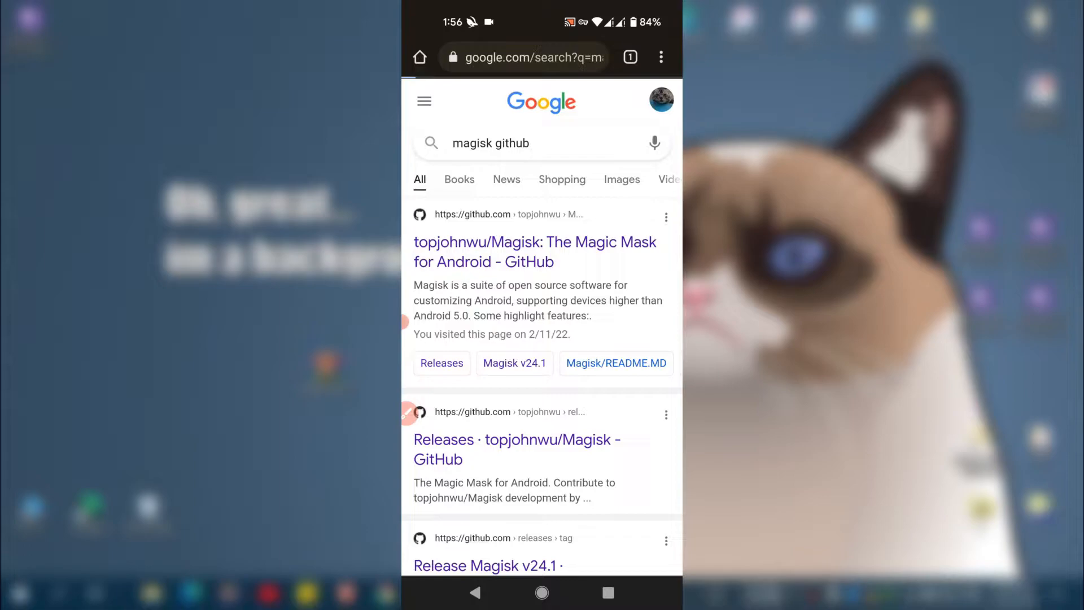
Step: Go from the topjohnwu/Magisk repository page to the Magisk v24.1 release
click(534, 252)
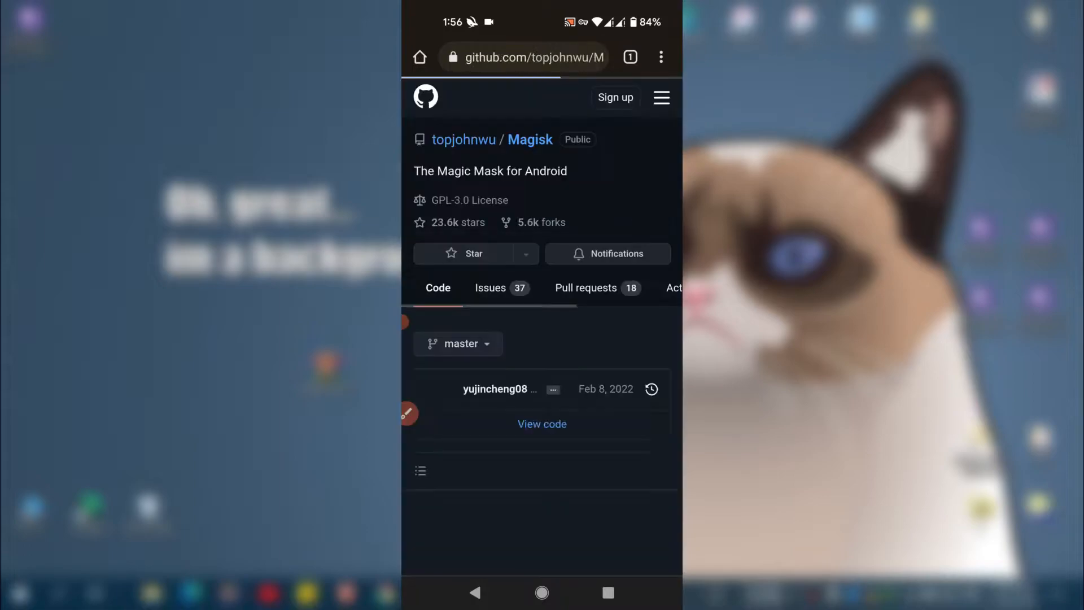
scroll(down, 3)
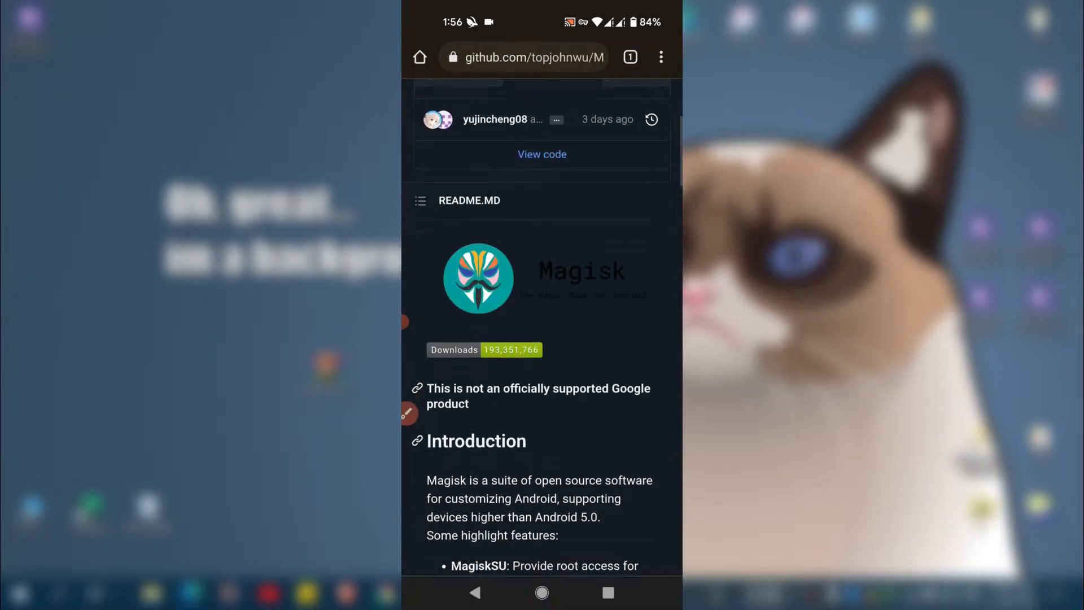
scroll(down, 3)
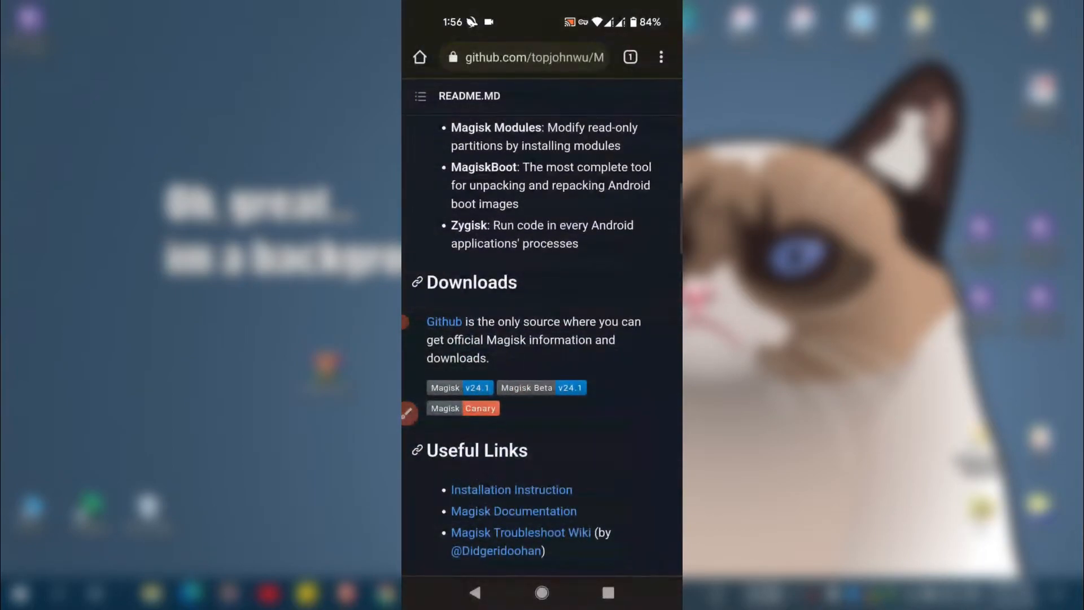
scroll(down, 3)
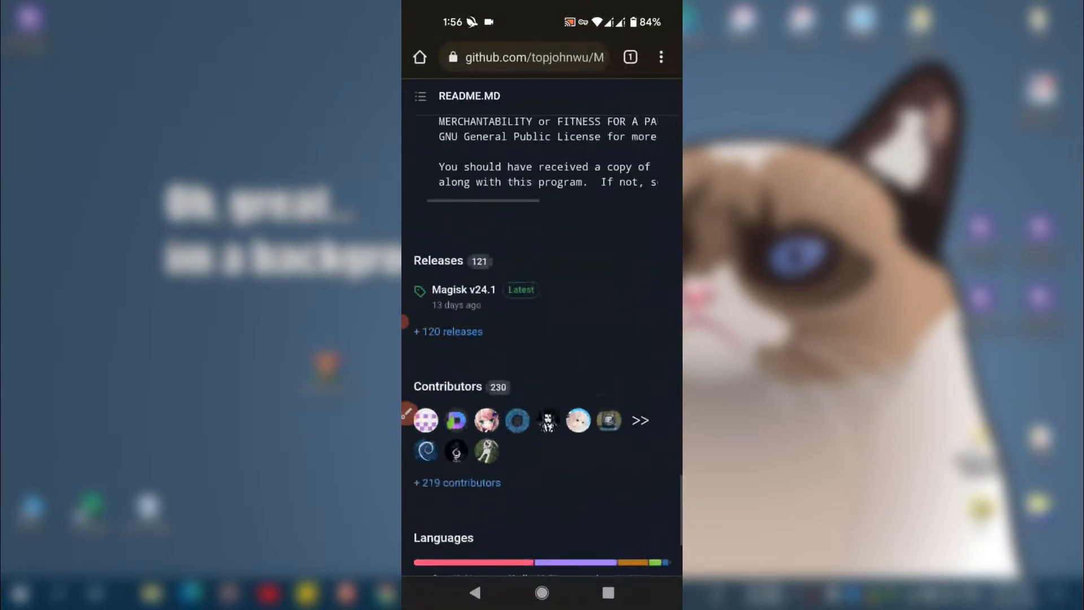
click(464, 290)
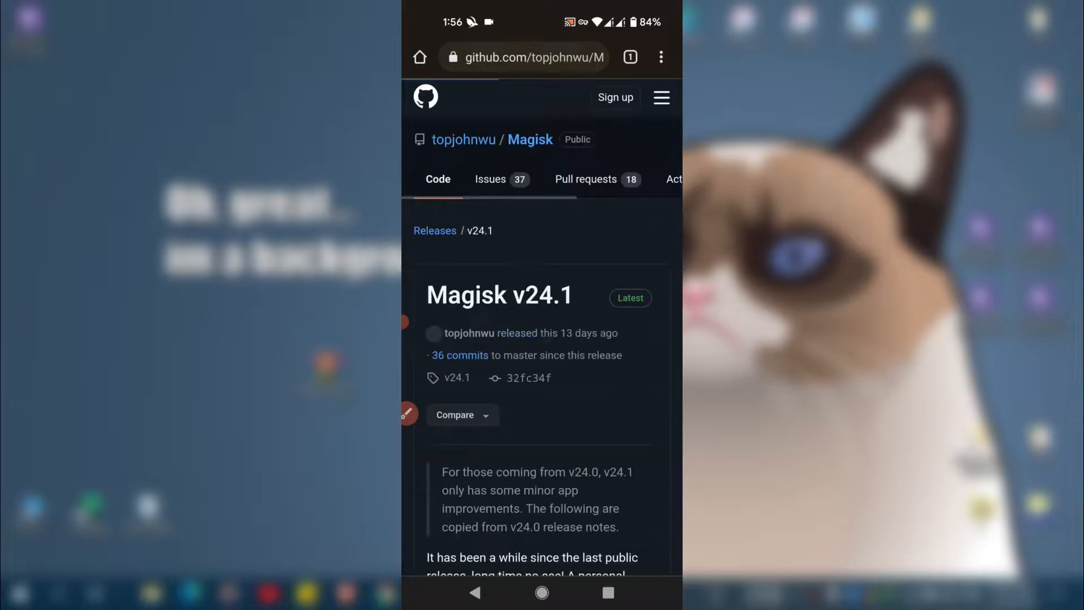
Step: Download Magisk-v24.1.apk from the release assets and launch its installer
scroll(down, 3)
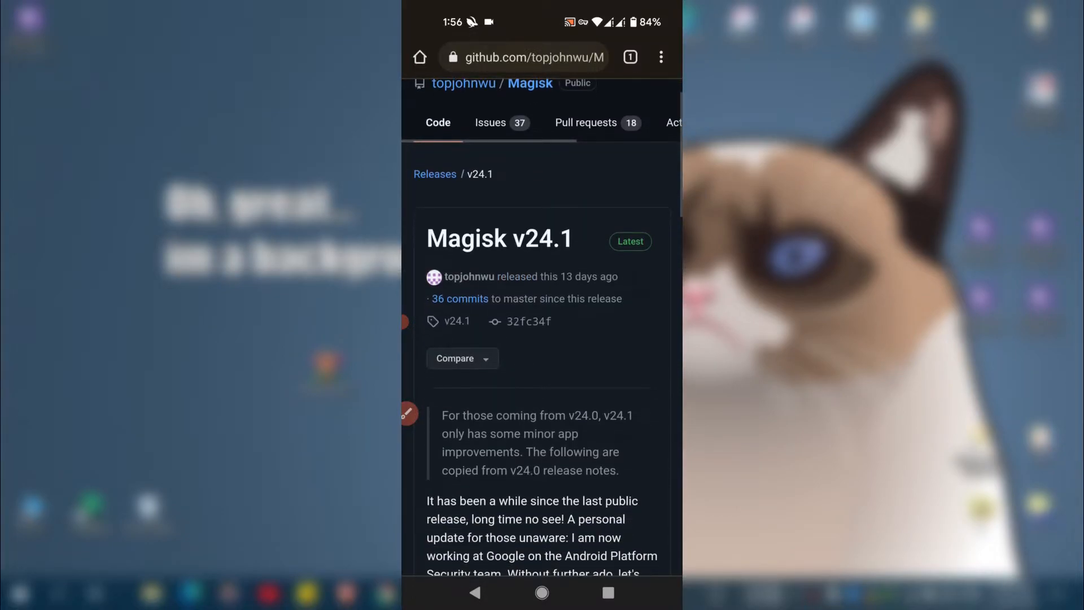
scroll(down, 3)
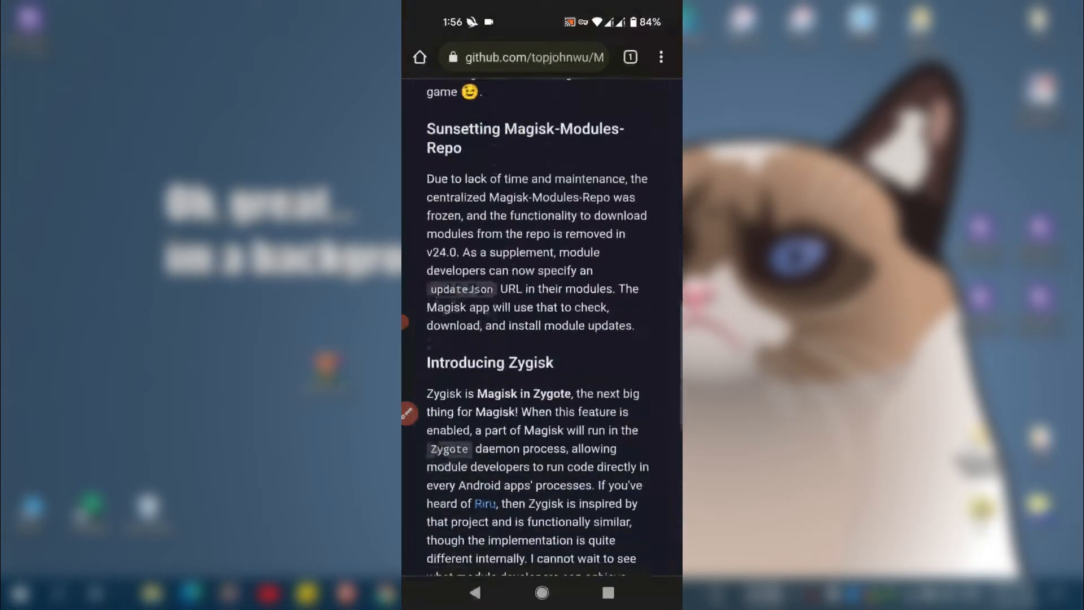
scroll(down, 3)
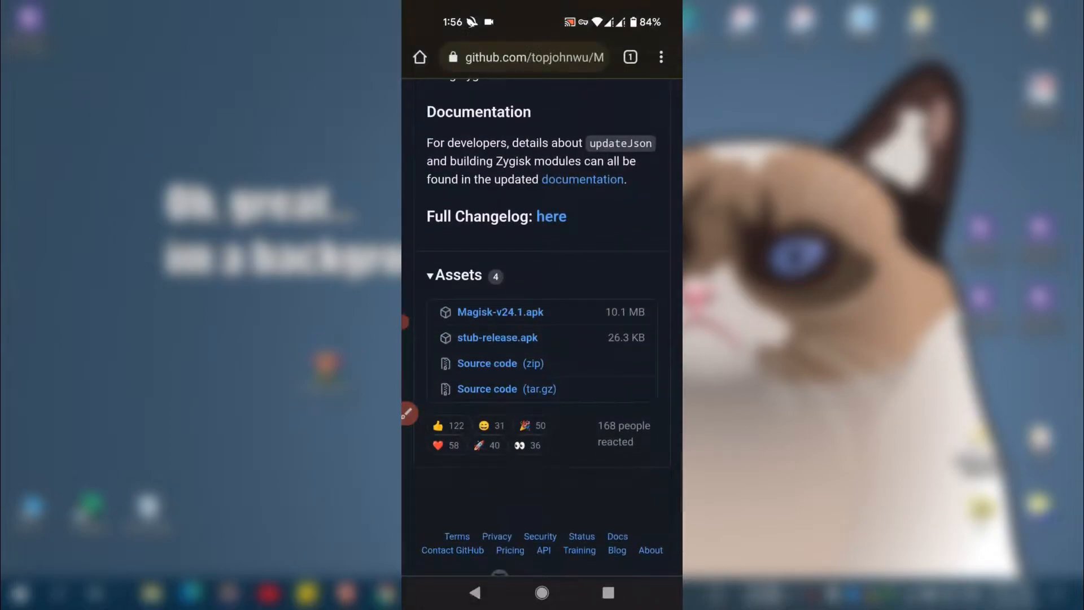
click(500, 312)
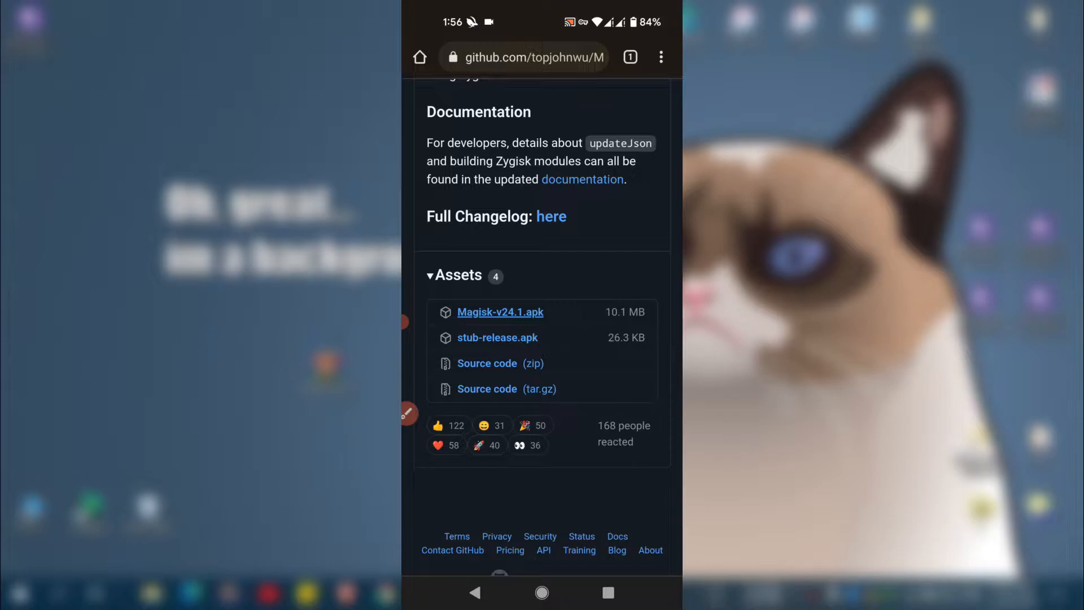
click(499, 312)
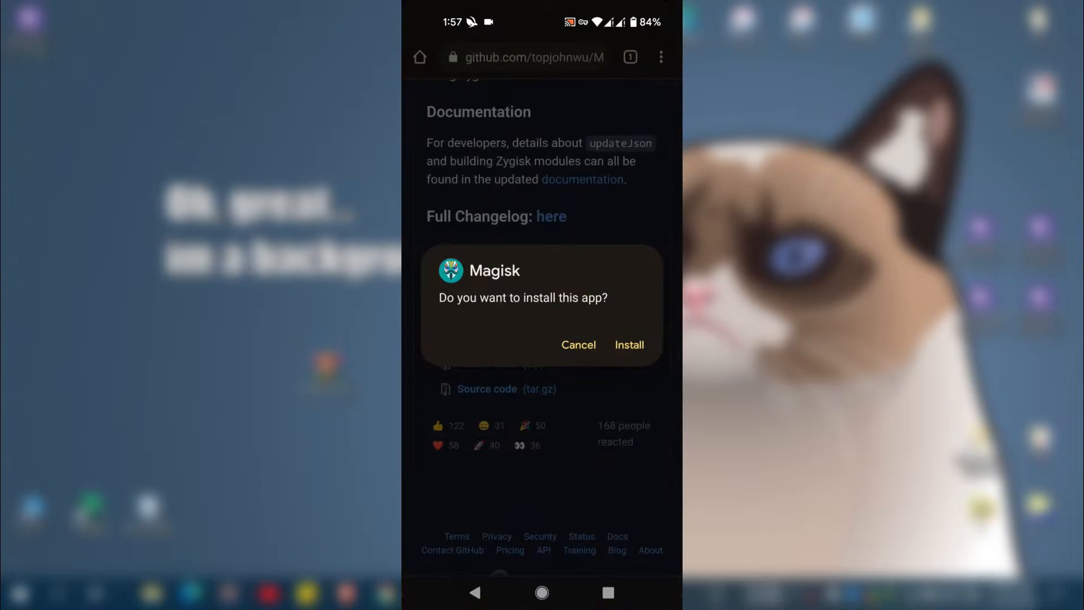
click(627, 344)
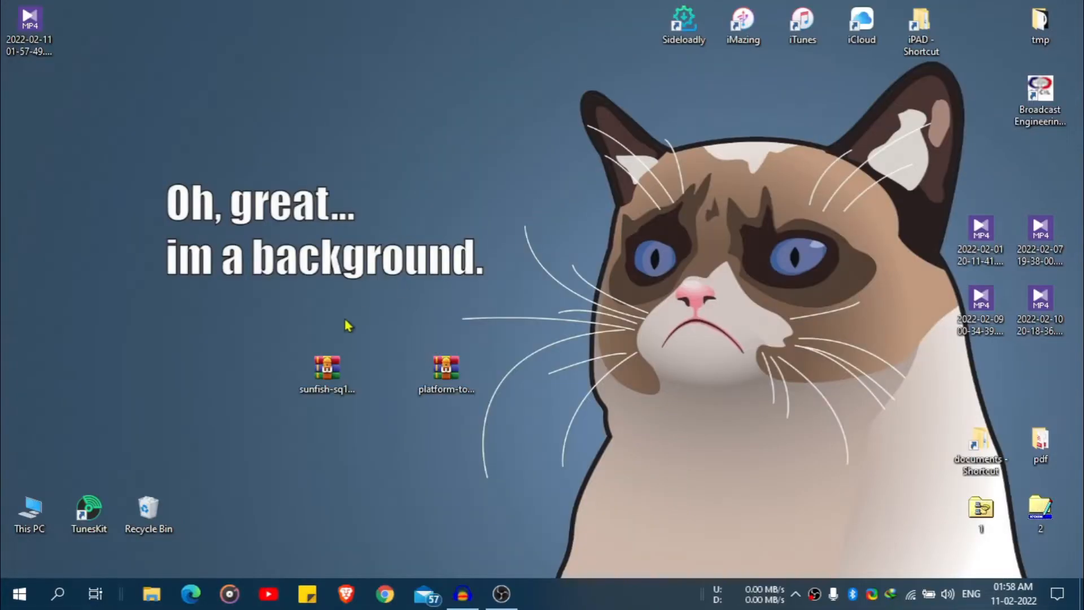
mouse_move(379, 321)
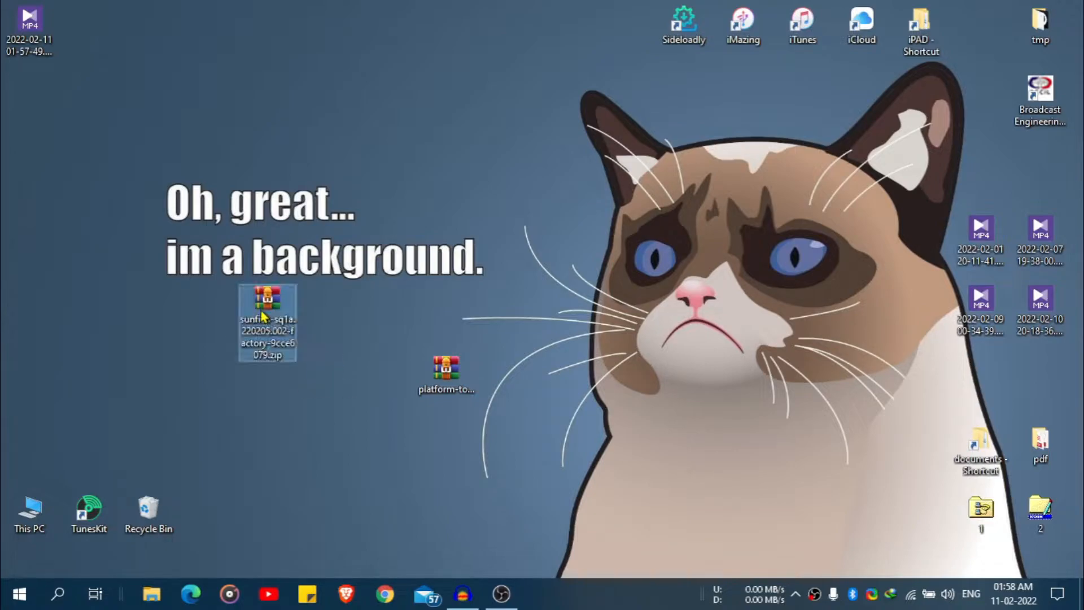
mouse_move(268, 325)
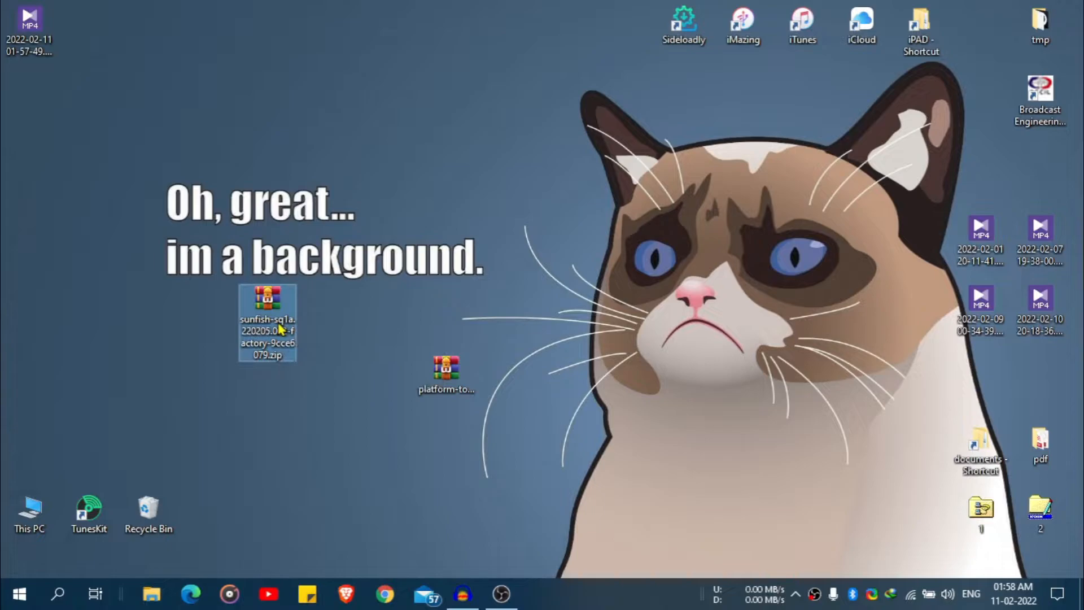
Step: Browse into the sunfish-sq1a.220205.002 factory image and select boot.img
double_click(267, 319)
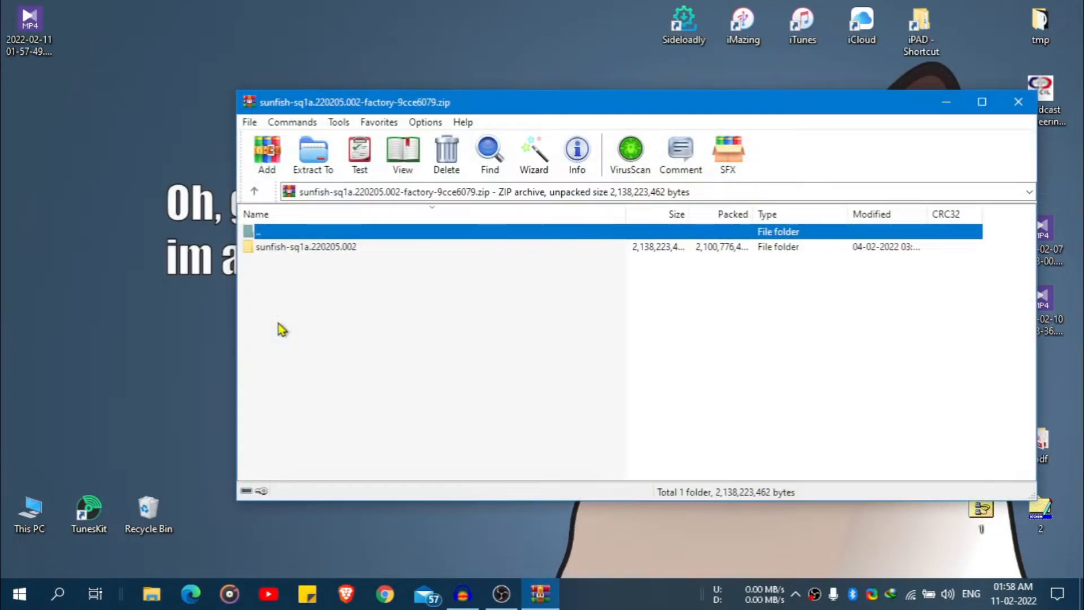
double_click(306, 248)
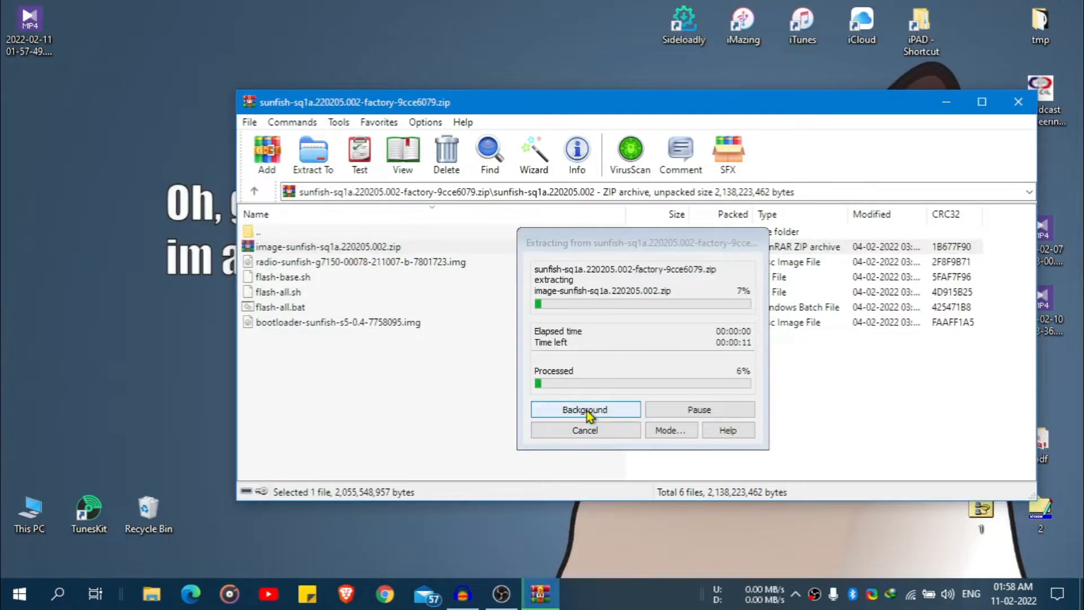
mouse_move(202, 434)
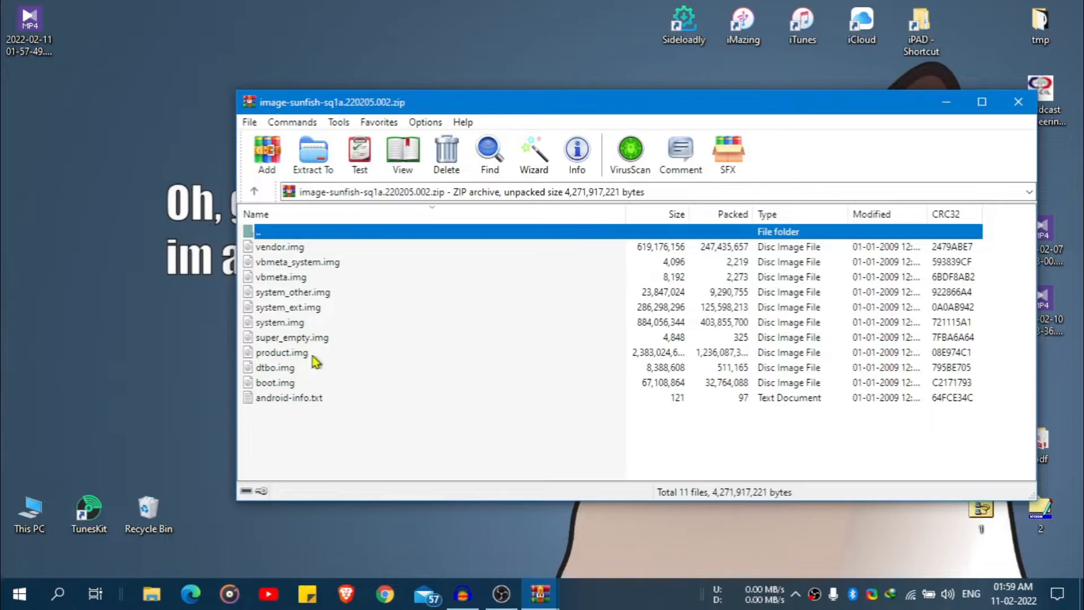
click(276, 383)
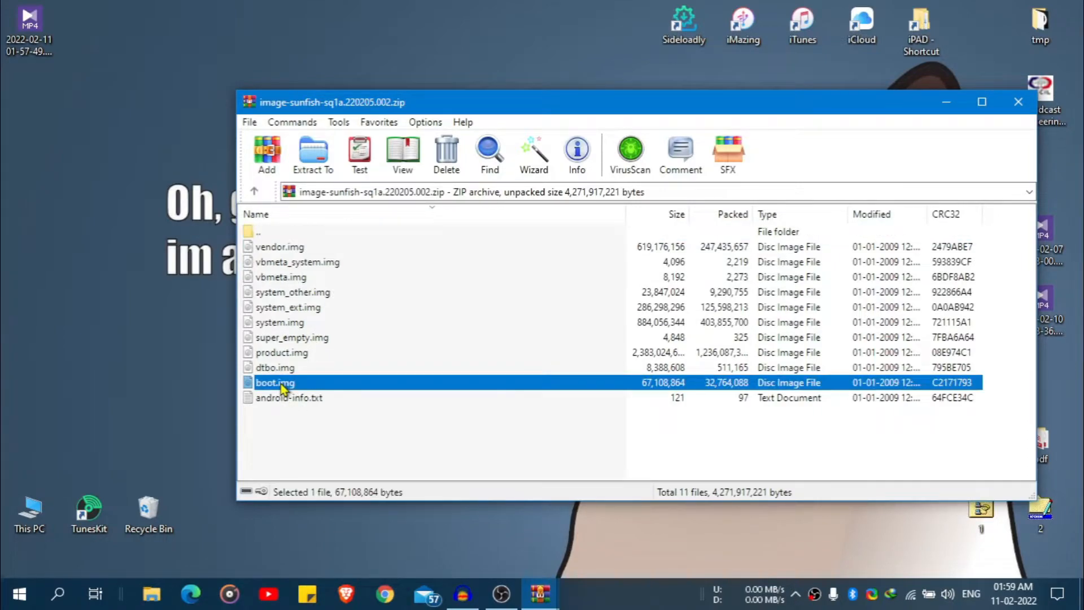
mouse_move(307, 389)
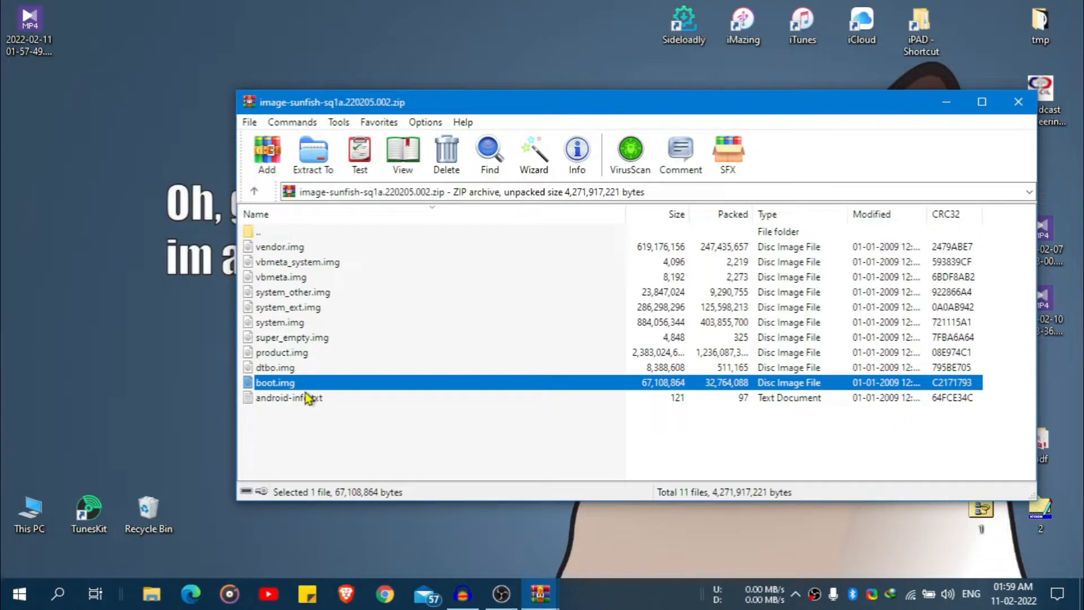
mouse_move(315, 379)
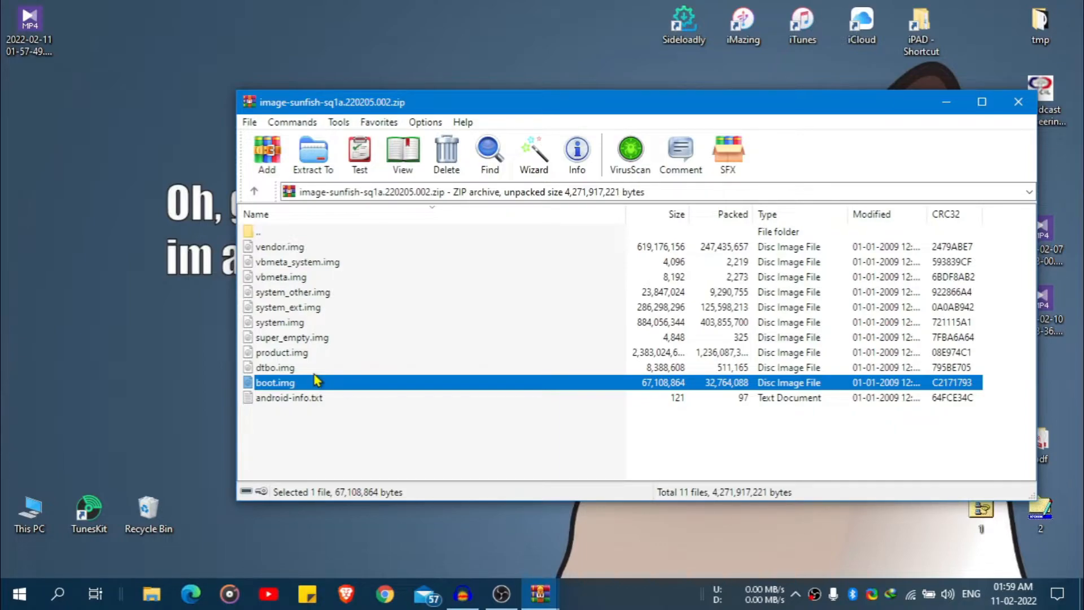
mouse_move(300, 380)
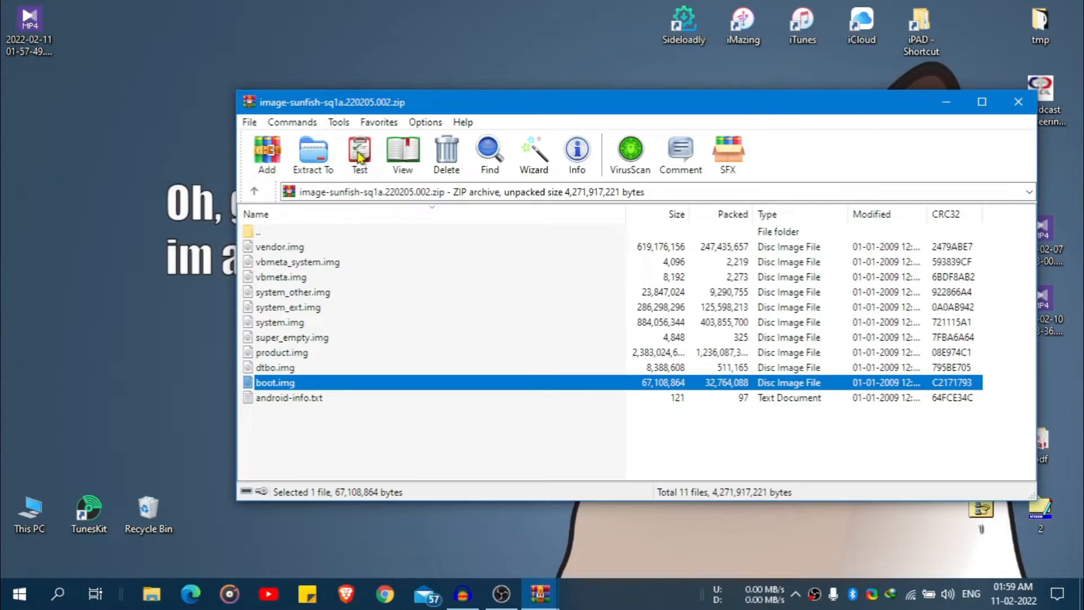
Step: Extract boot.img to the Desktop and close WinRAR
click(313, 154)
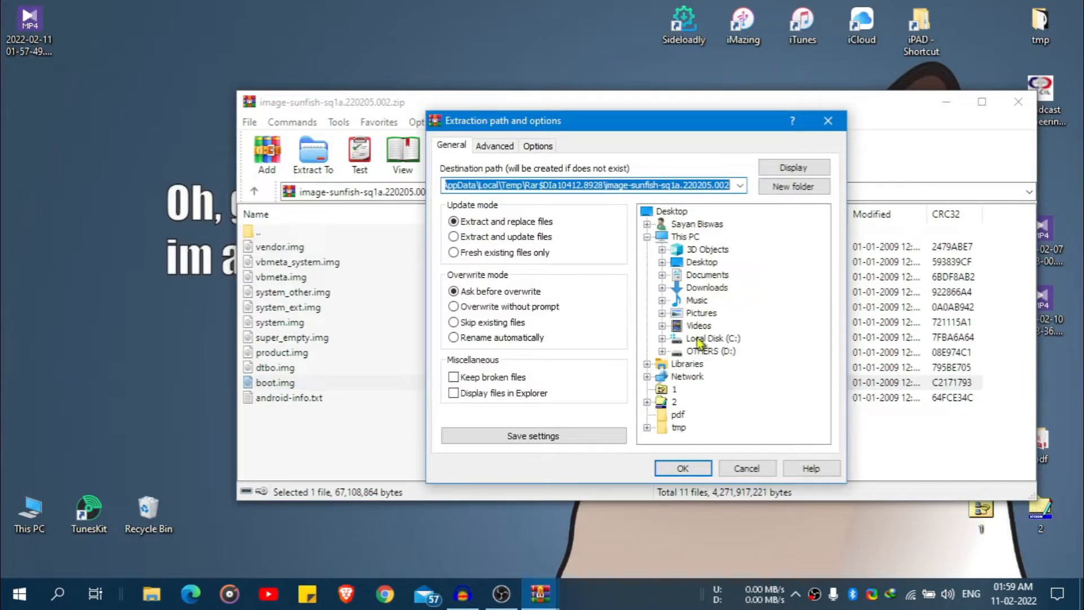
click(701, 262)
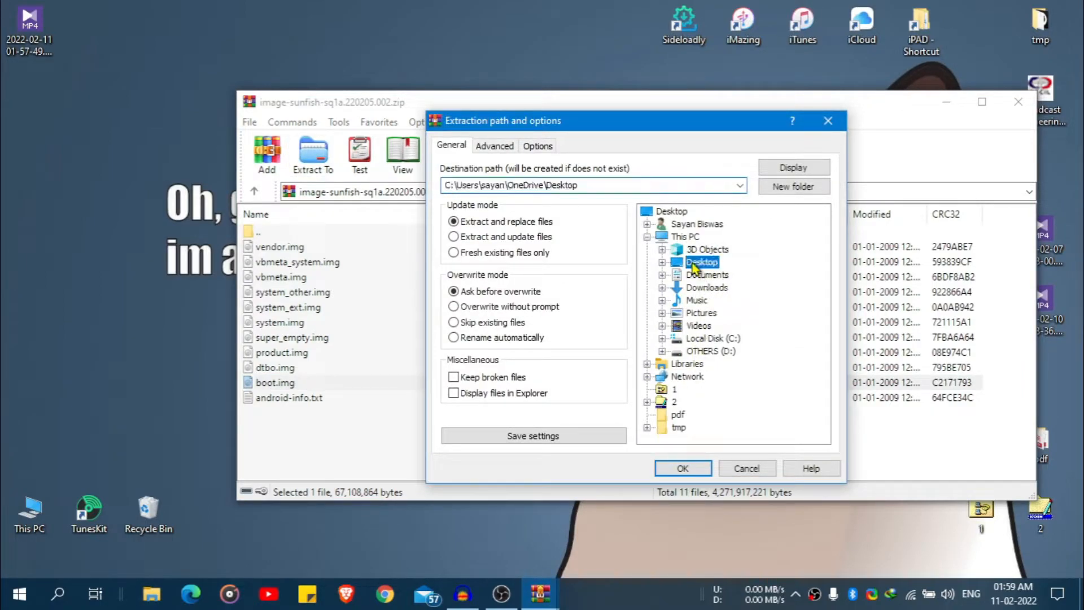
click(682, 467)
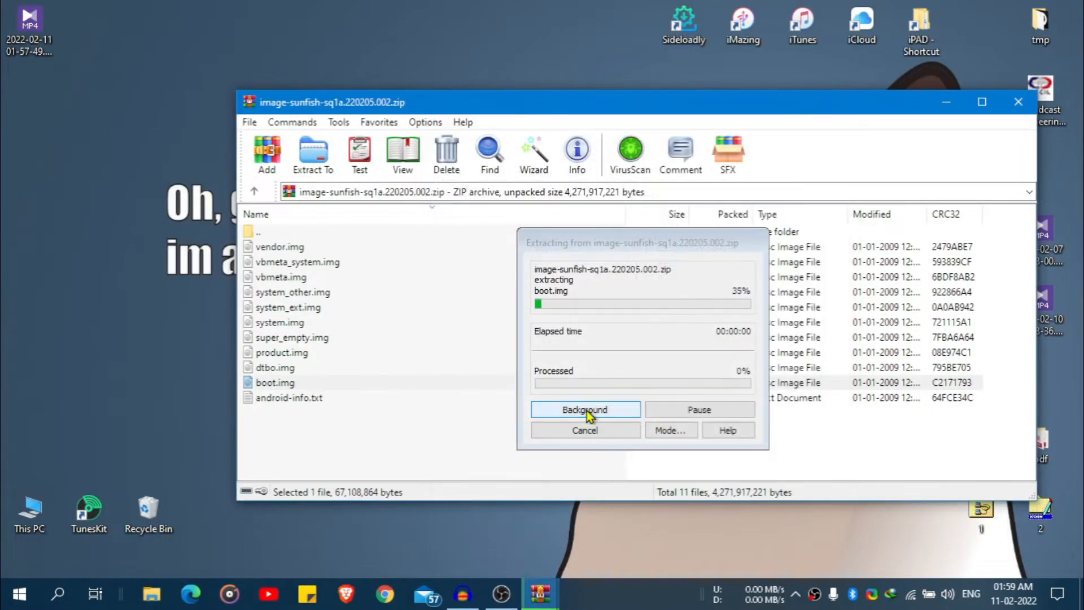
click(584, 408)
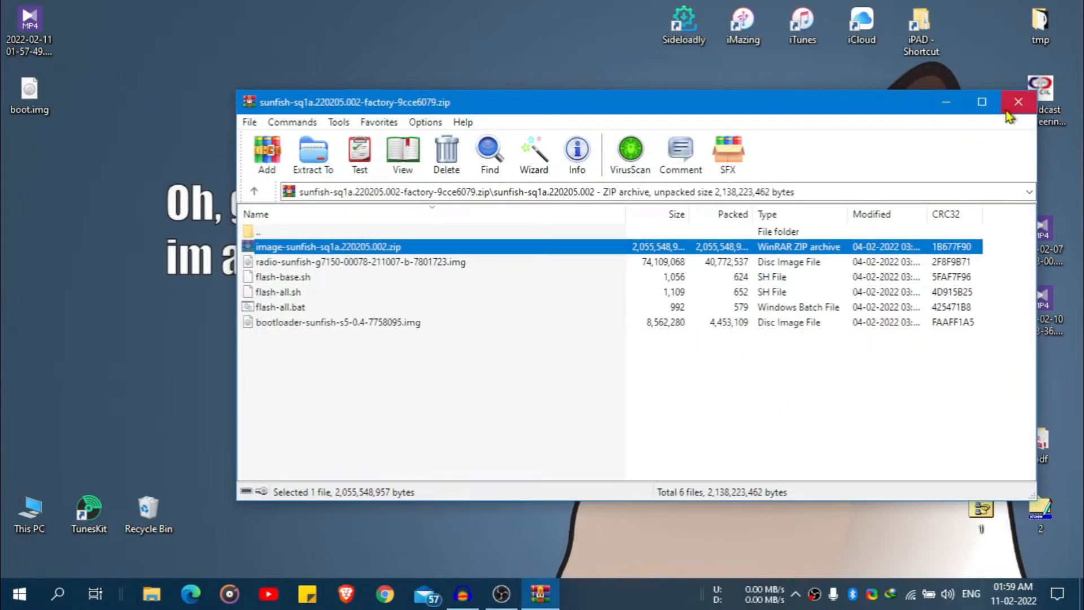
click(1017, 102)
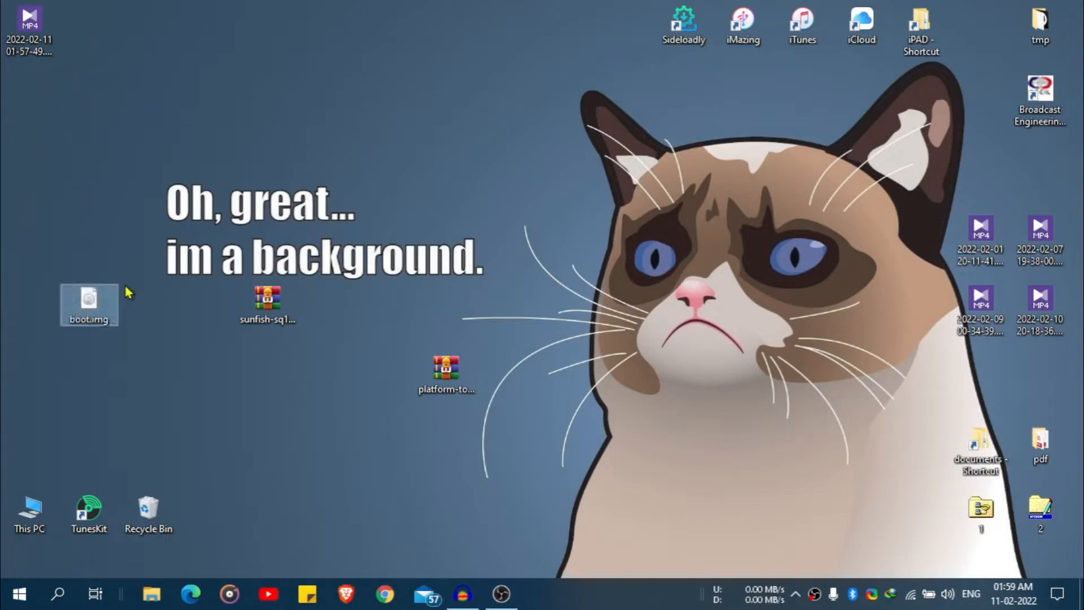
mouse_move(185, 349)
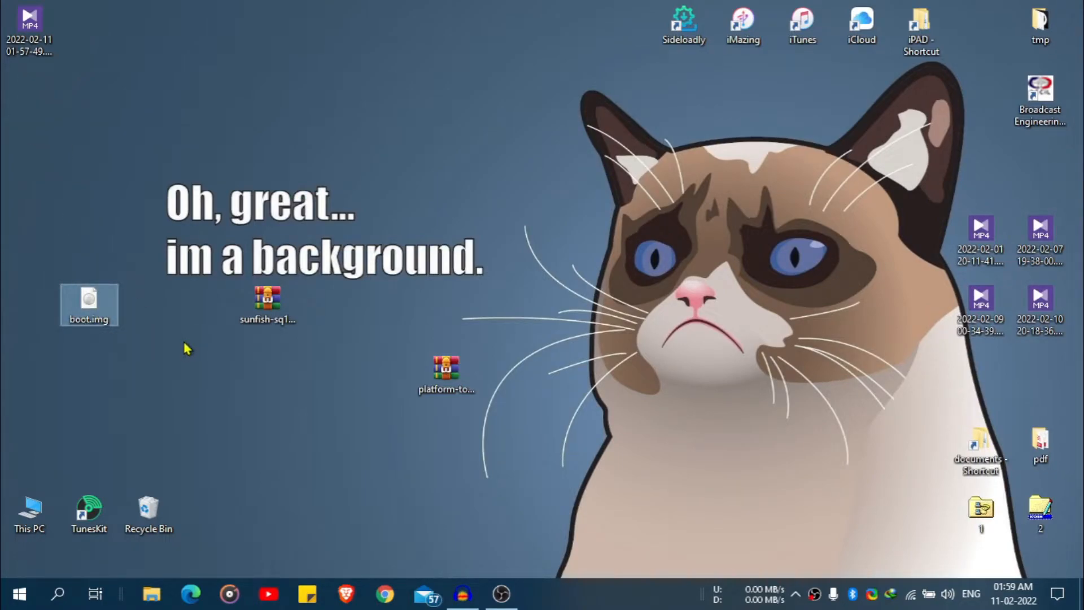
mouse_move(116, 316)
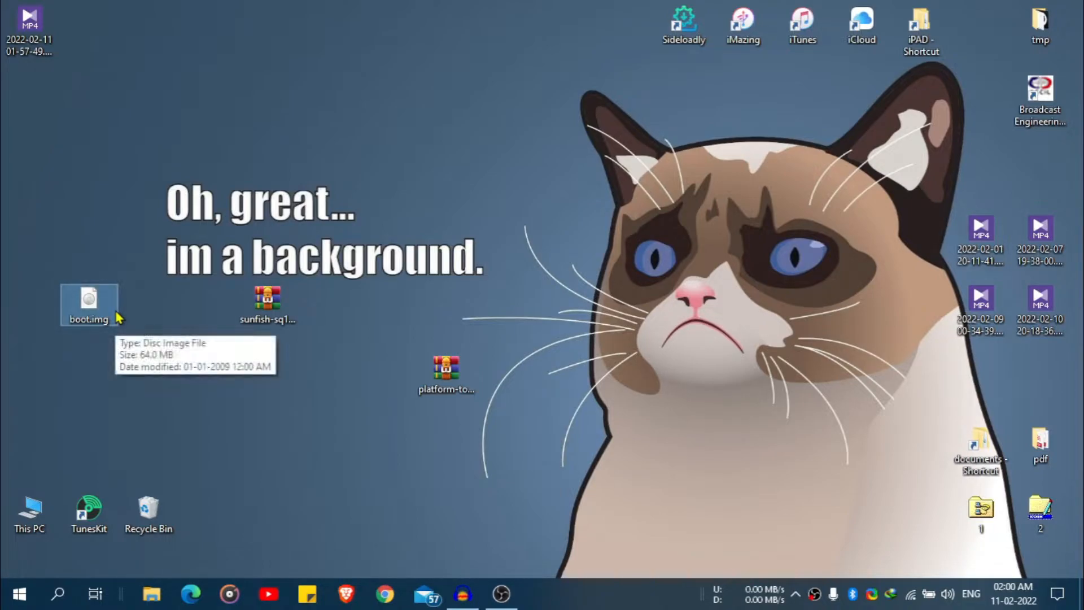
mouse_move(112, 337)
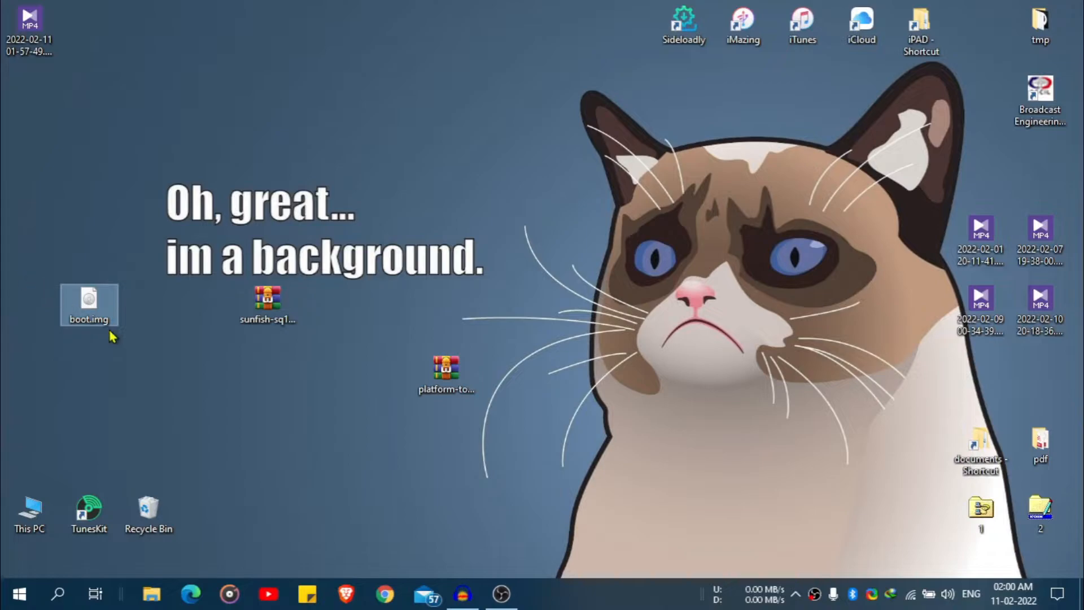
Step: Paste boot.img onto the Desktop, replacing the existing copy
right_click(88, 303)
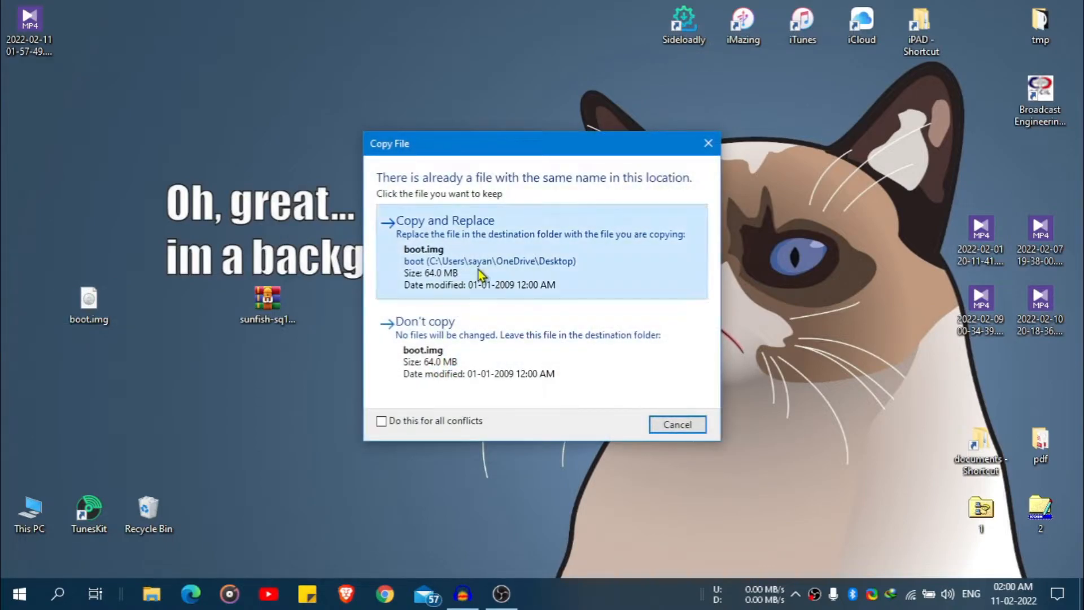
click(445, 220)
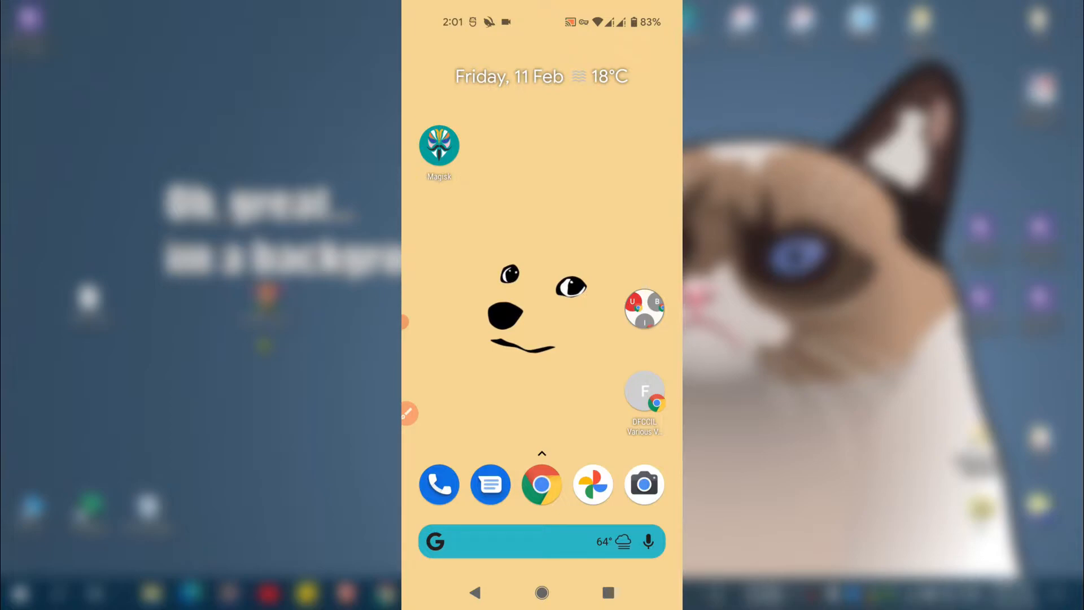
Step: Launch Magisk, dismiss the banner and start the Magisk install
click(440, 146)
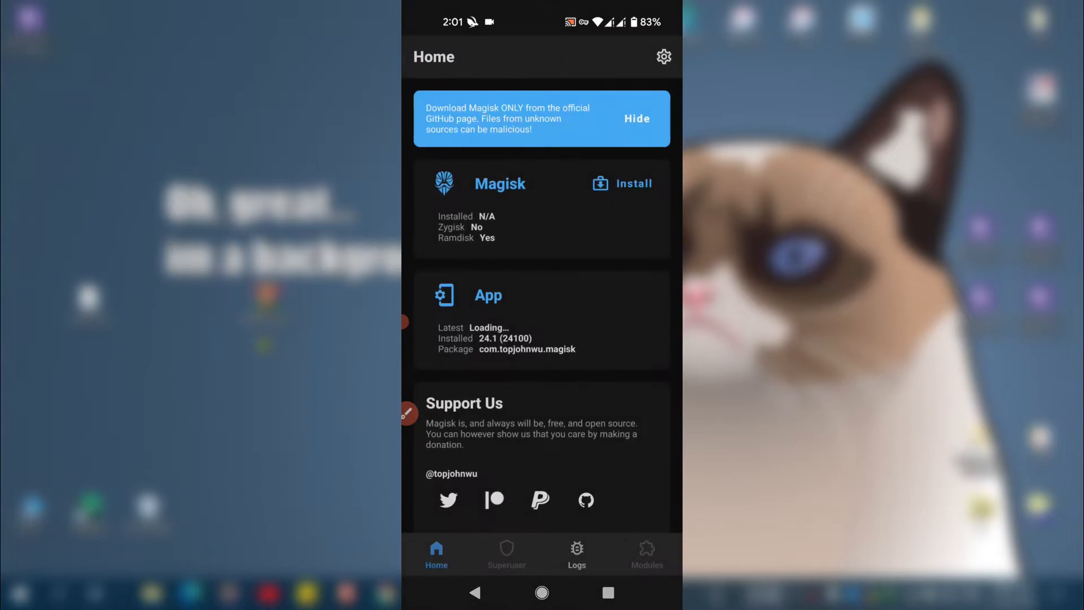
click(636, 118)
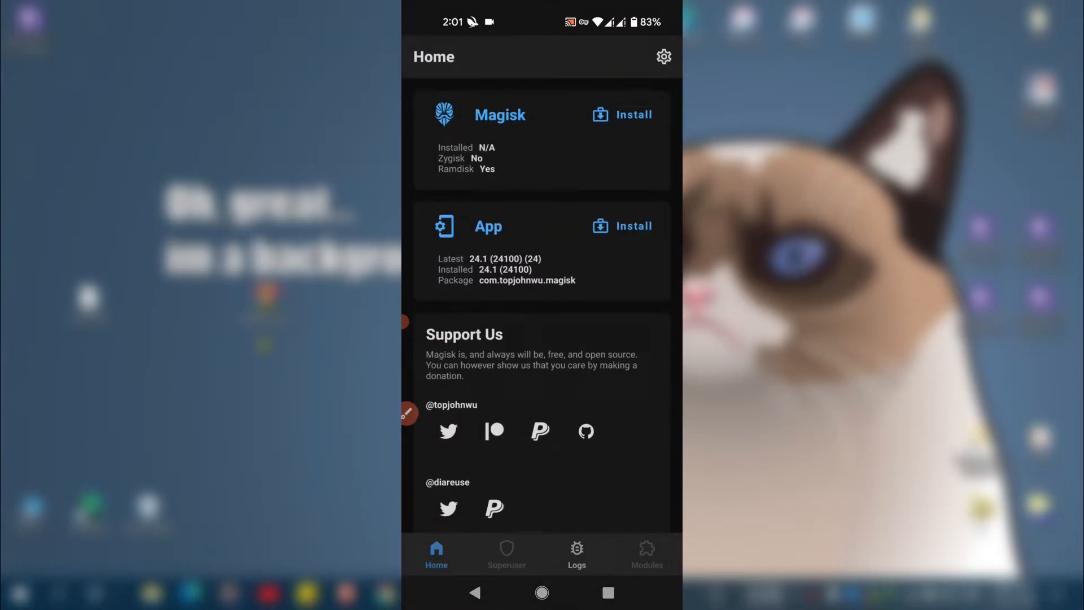
click(631, 115)
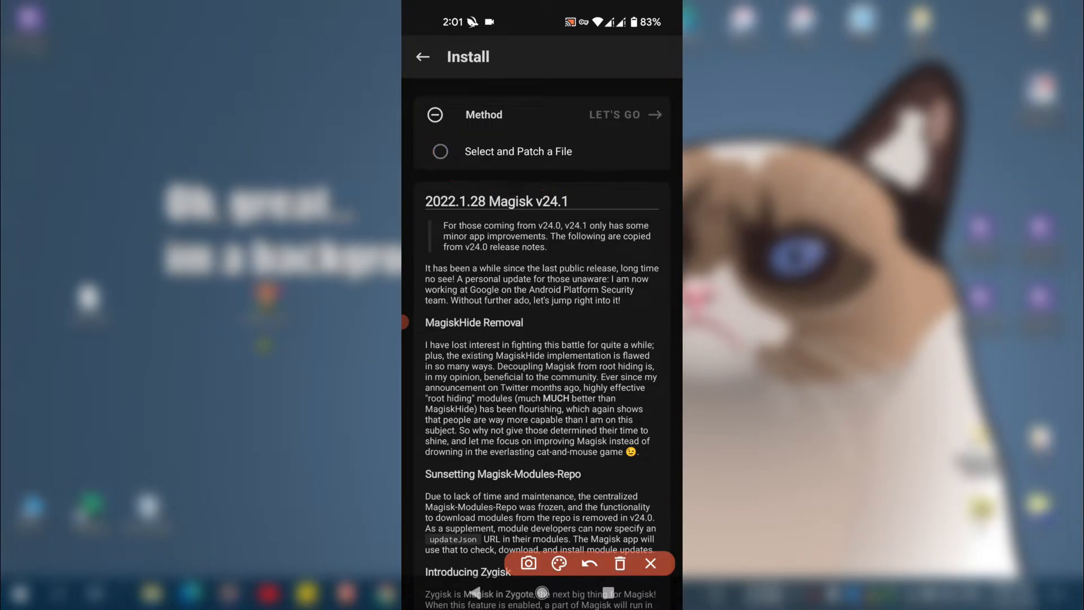
Step: Choose Select and Patch a File and browse the Pixel 4a storage for the boot image
click(518, 150)
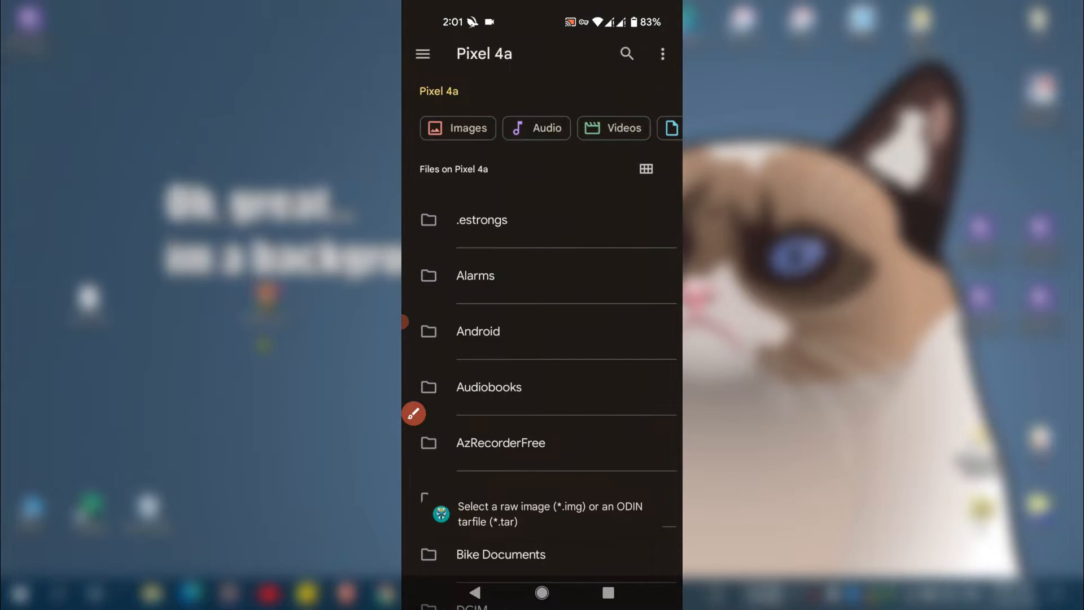
scroll(down, 3)
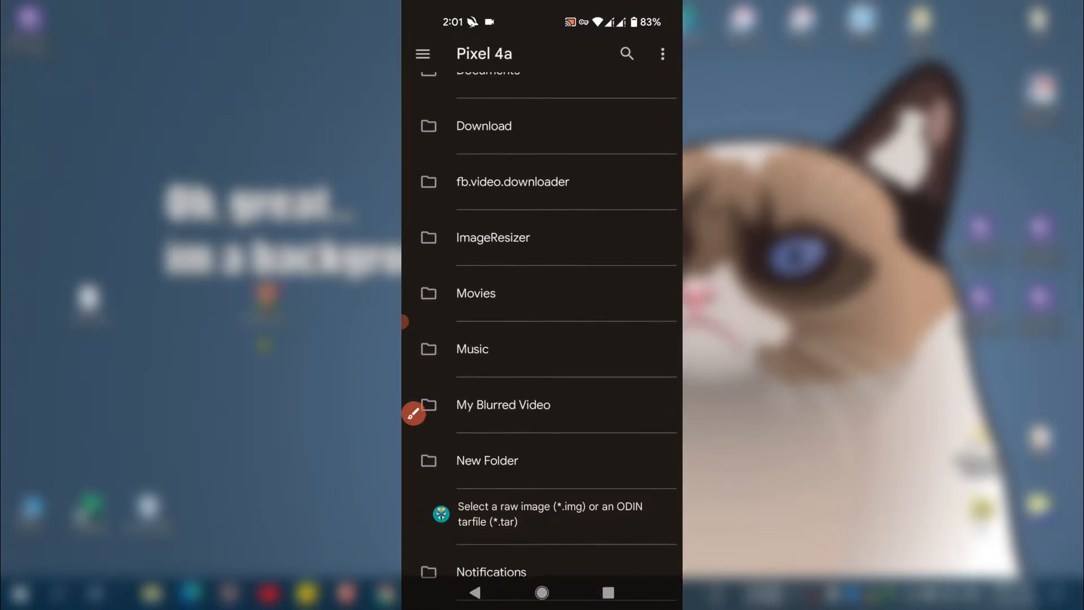
scroll(down, 3)
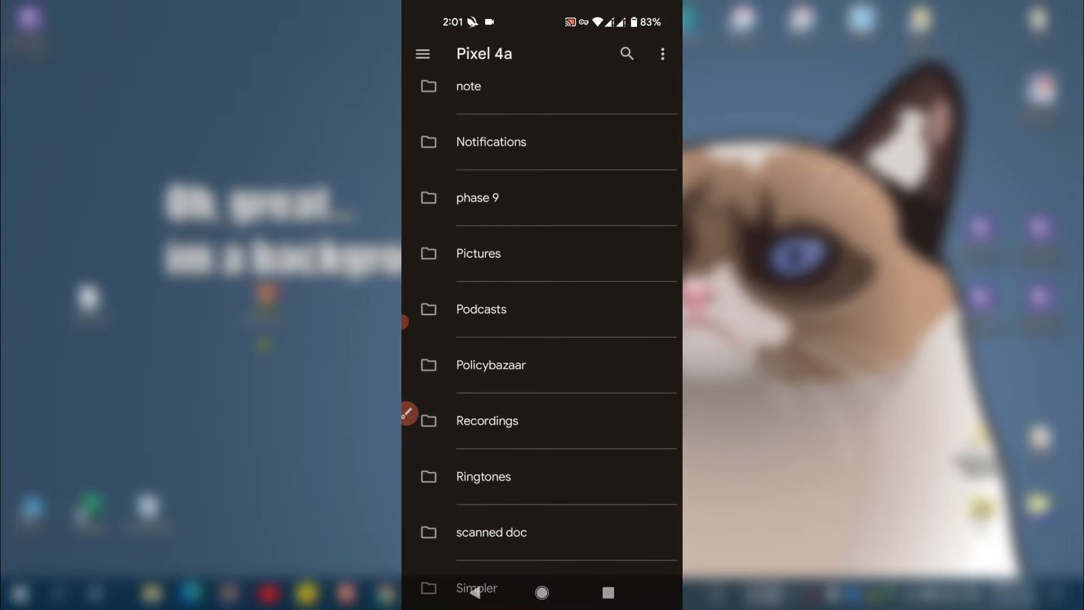
scroll(down, 3)
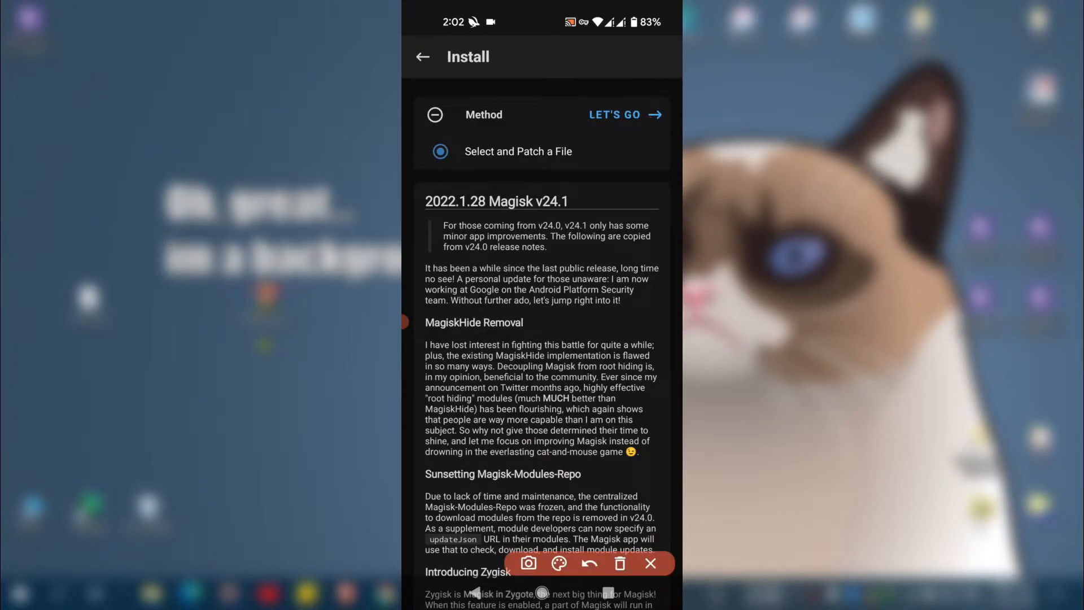
Step: Run LET'S GO so Magisk patches boot.img into the Download folder
click(614, 114)
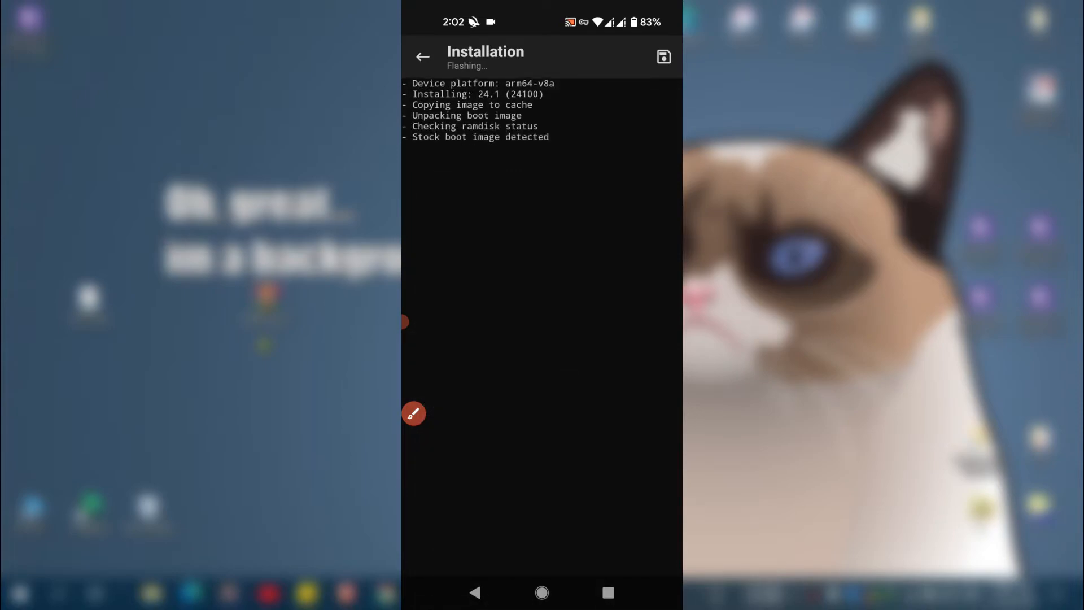
click(413, 413)
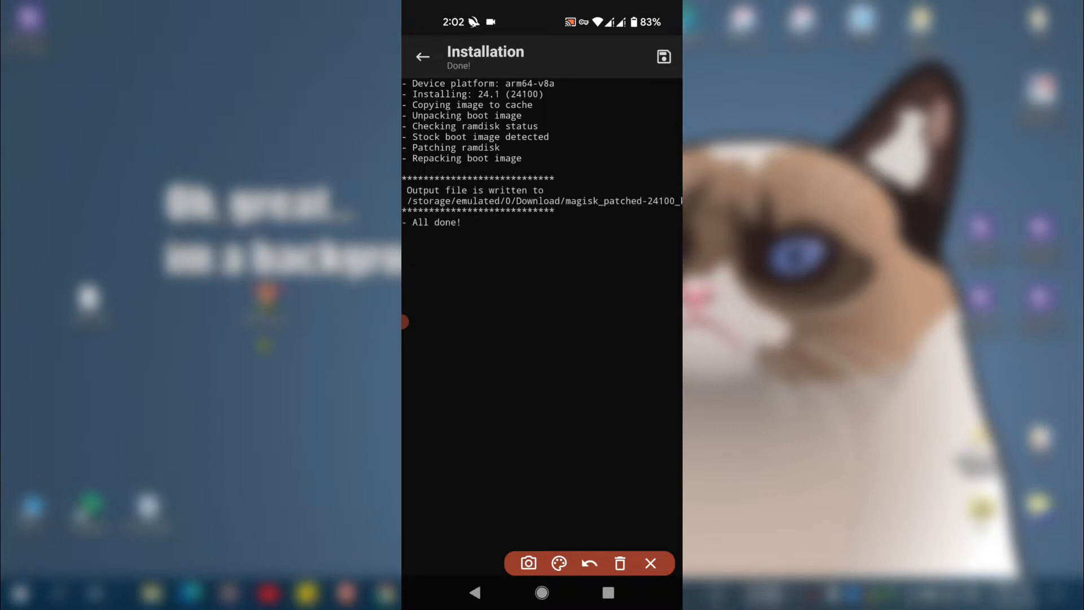
drag(418, 171, 523, 170)
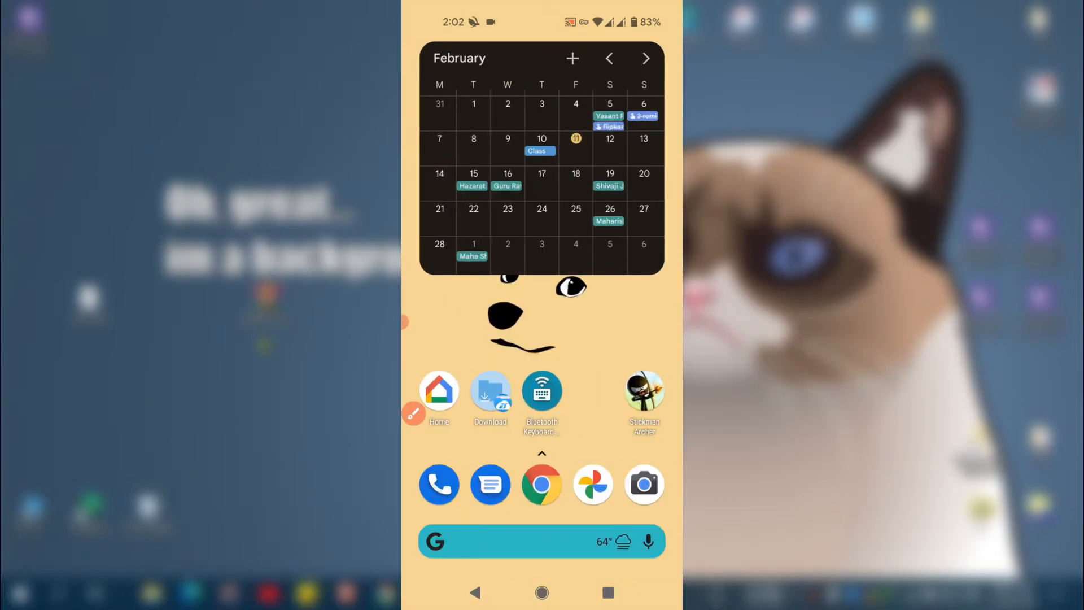
Step: Pull down the Quick Settings panel over the home screen
click(490, 392)
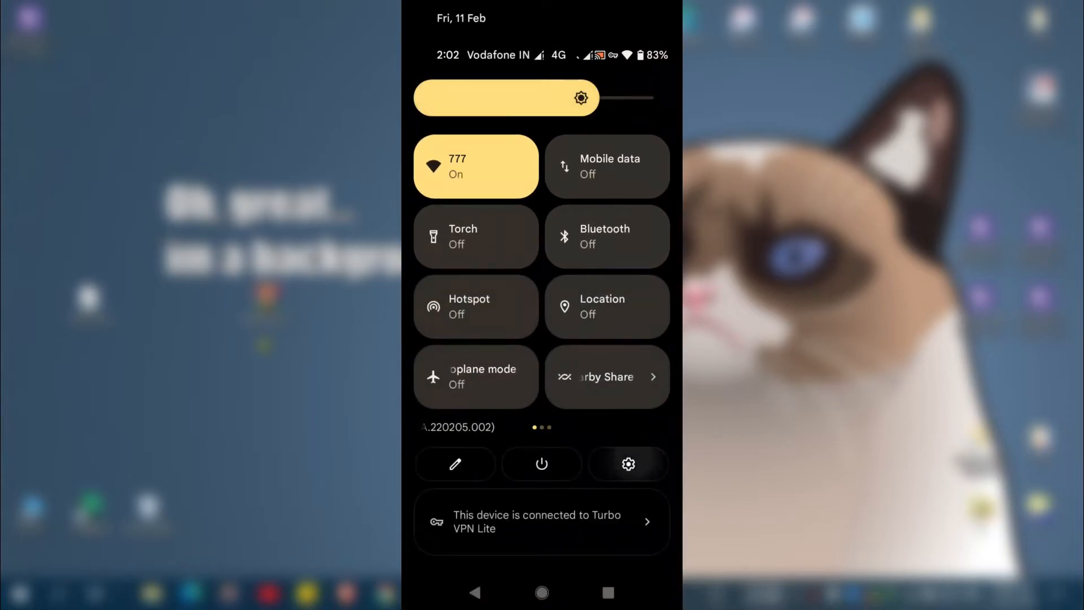
Step: Go to System > Developer options and confirm USB debugging is on
click(627, 463)
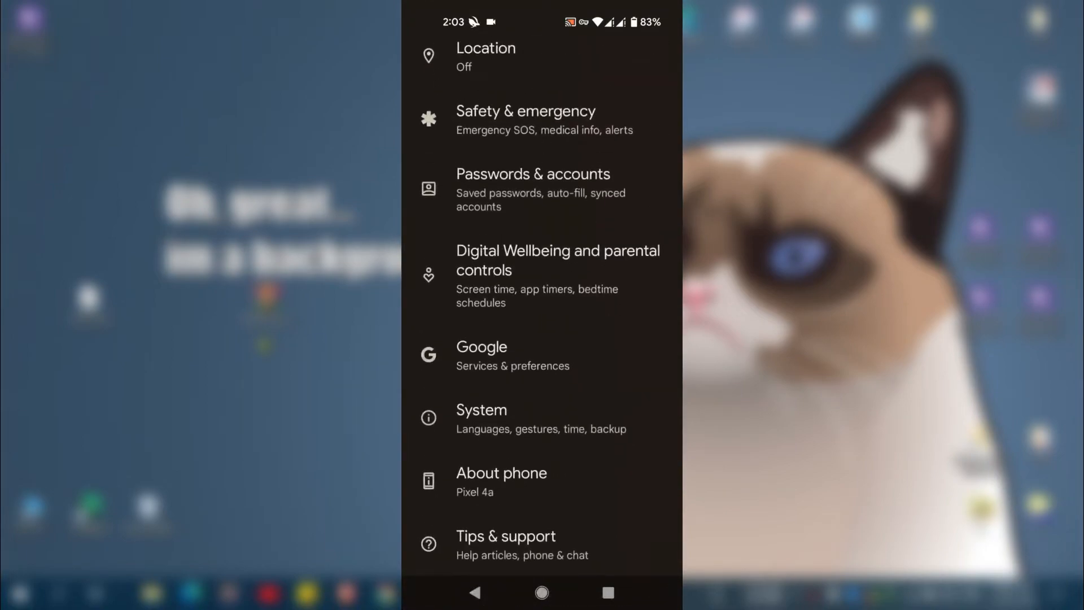
click(482, 409)
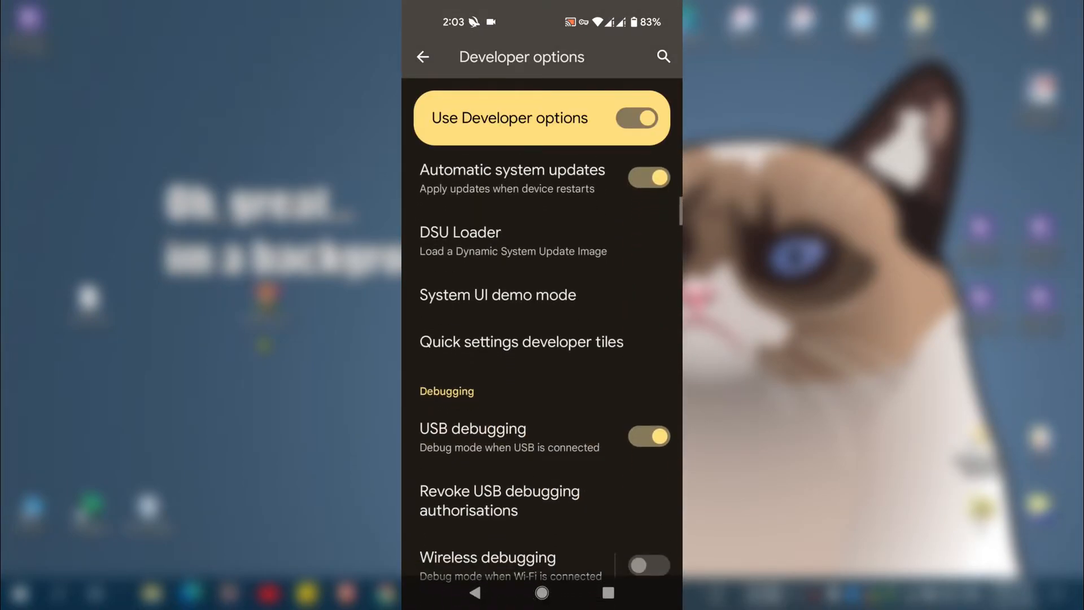
scroll(down, 3)
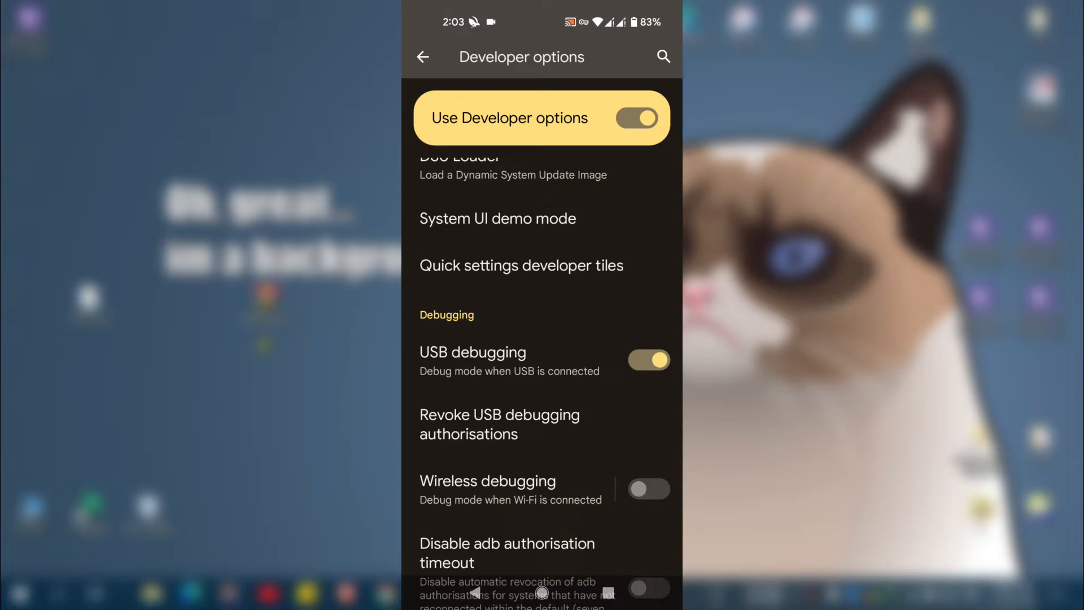
scroll(down, 3)
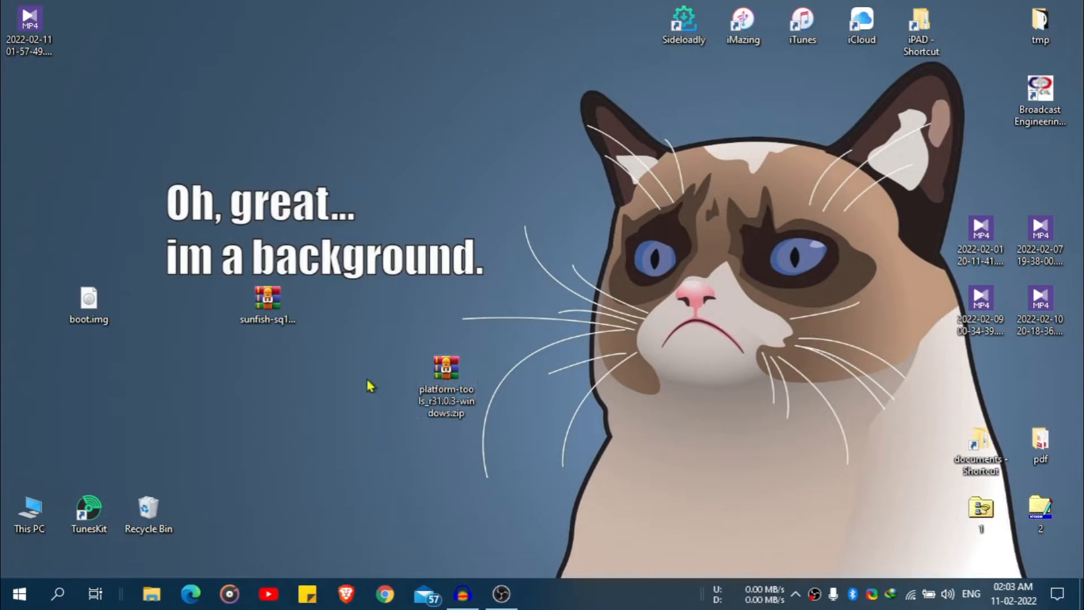
Step: Extract the platform-tools zip and browse into the C:\platform-tools folder
right_click(446, 385)
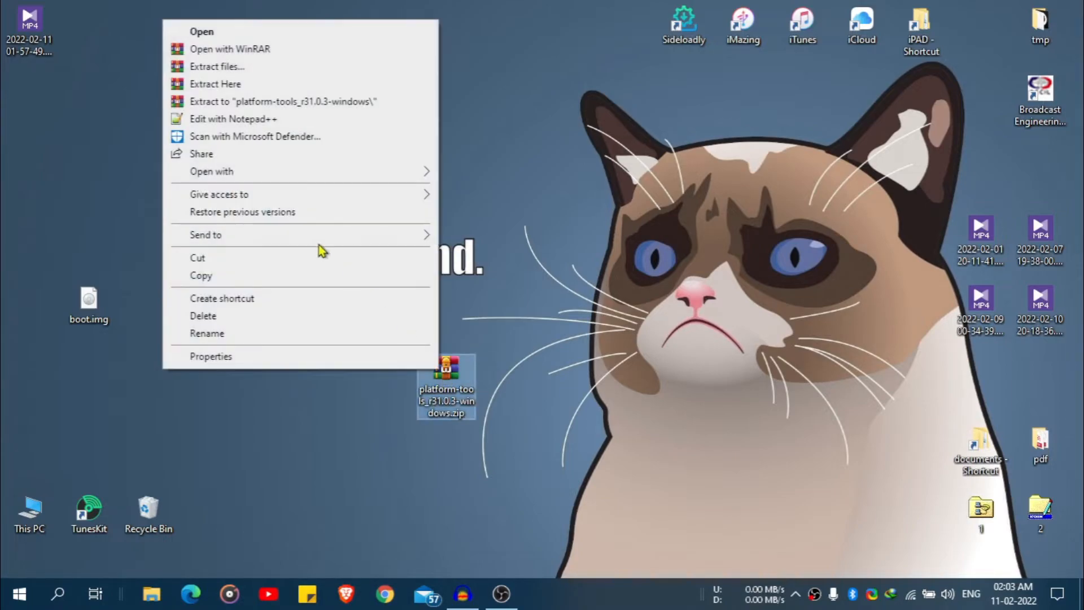
click(283, 100)
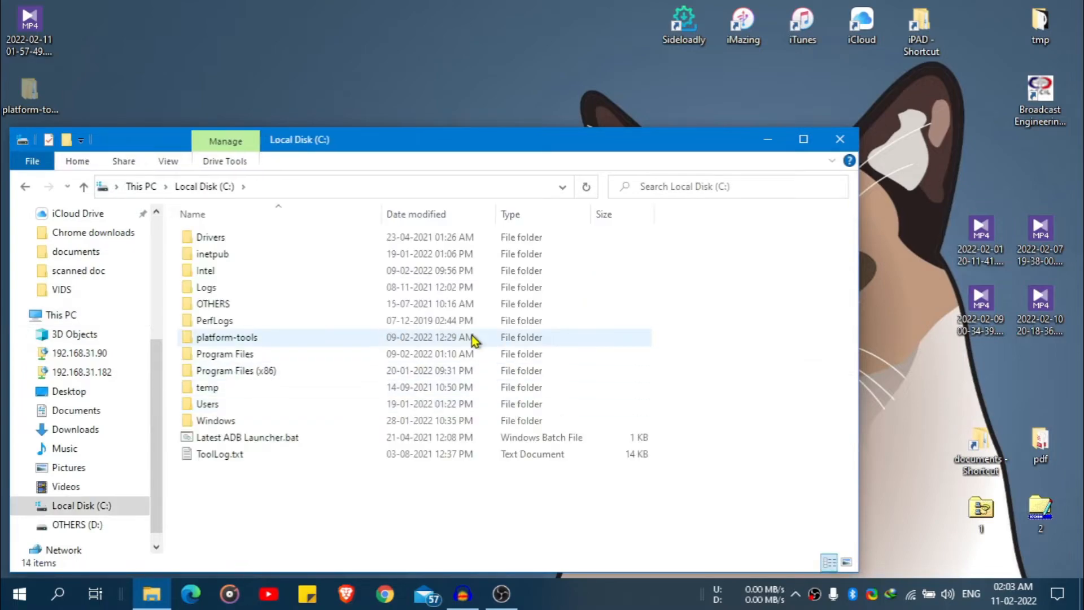
mouse_move(344, 350)
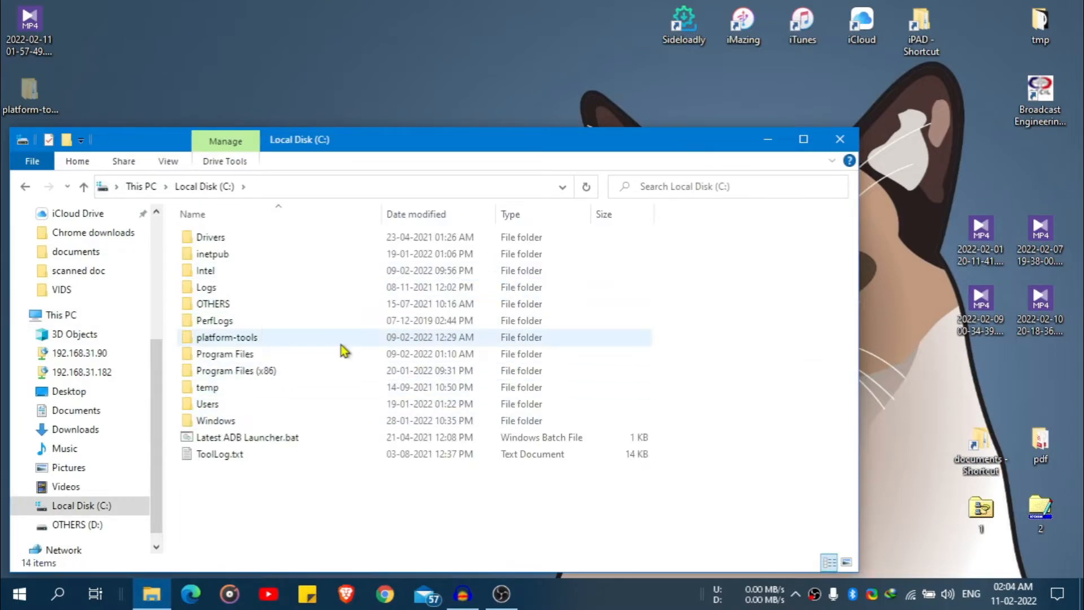
double_click(226, 336)
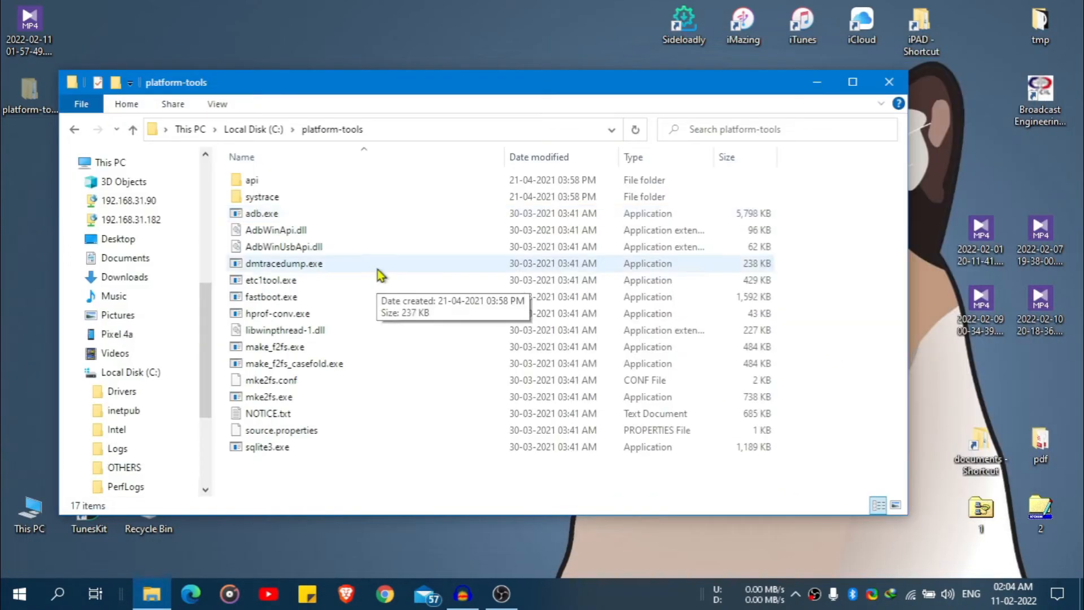
Step: Browse the Pixel 4a's Internal shared storage Download folder to reach the patched image
scroll(down, 3)
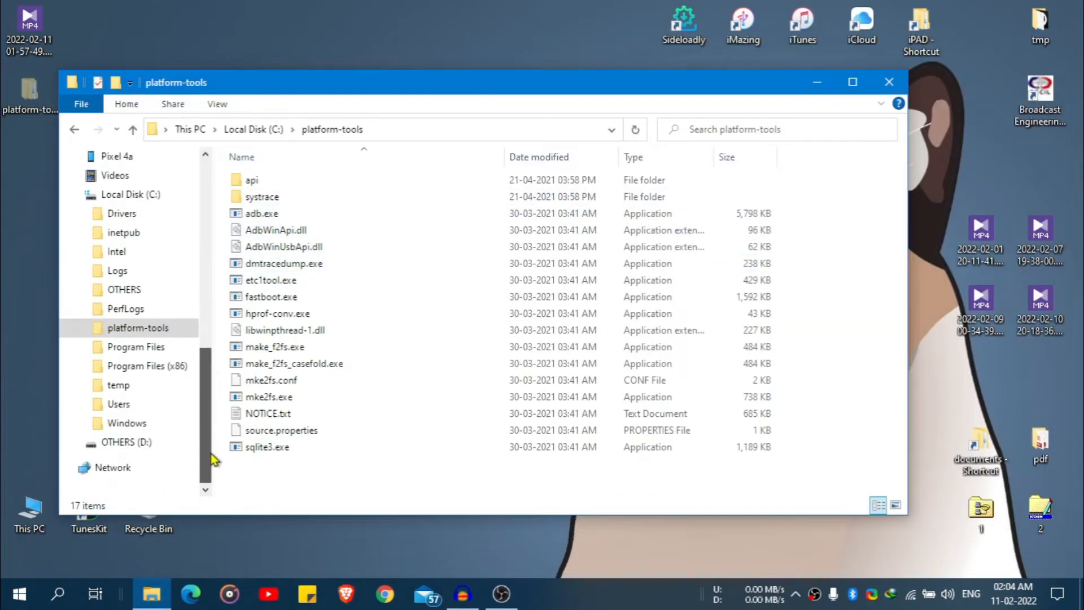
click(117, 155)
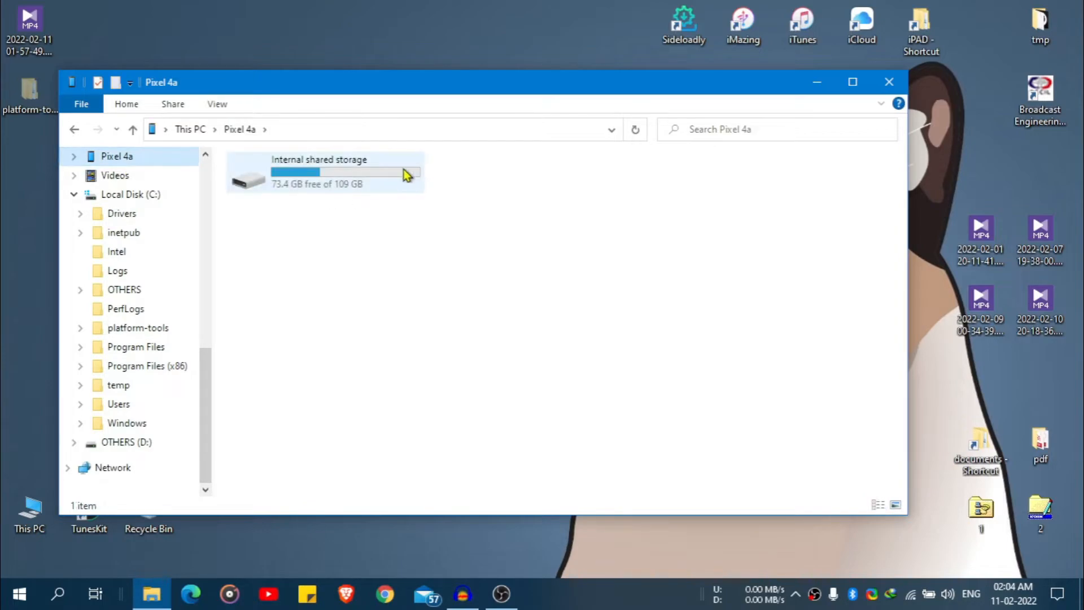
double_click(318, 172)
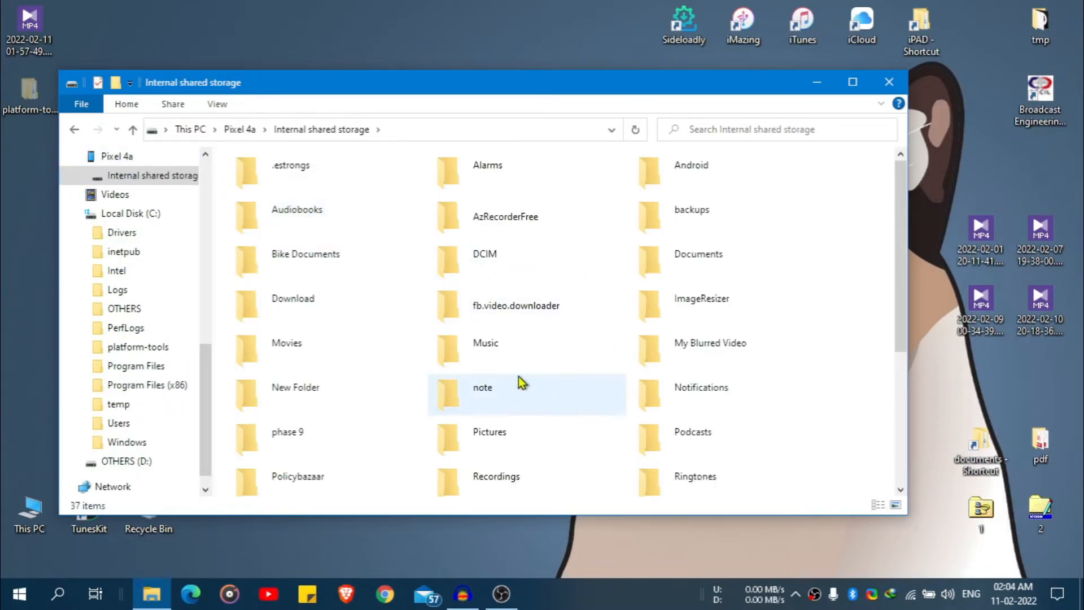
double_click(292, 298)
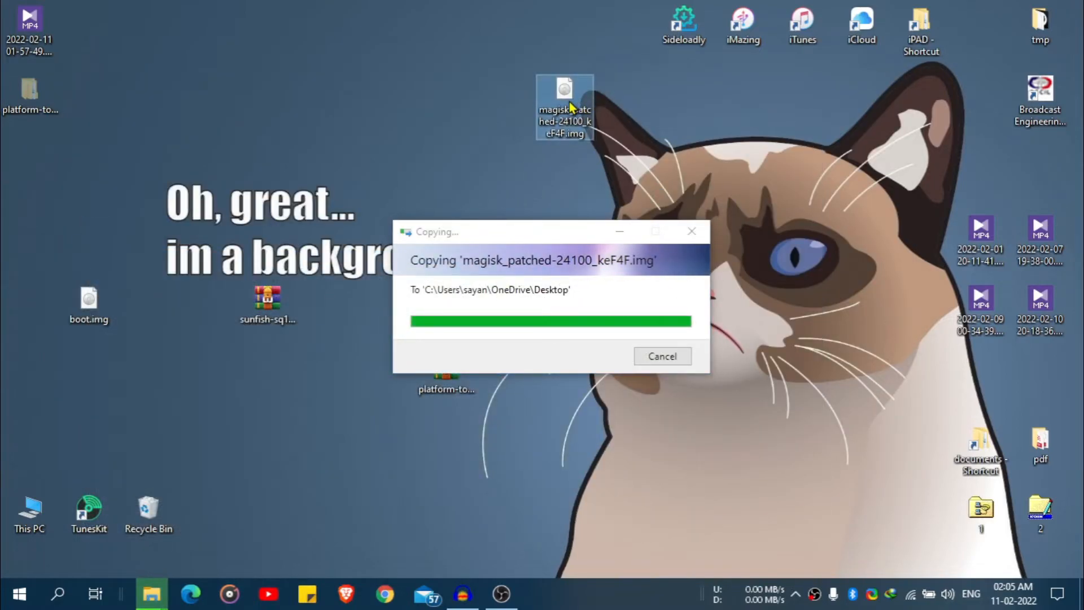
Step: Copy magisk_patched-24100_keF4F.img into C:\platform-tools beside adb and fastboot
right_click(564, 107)
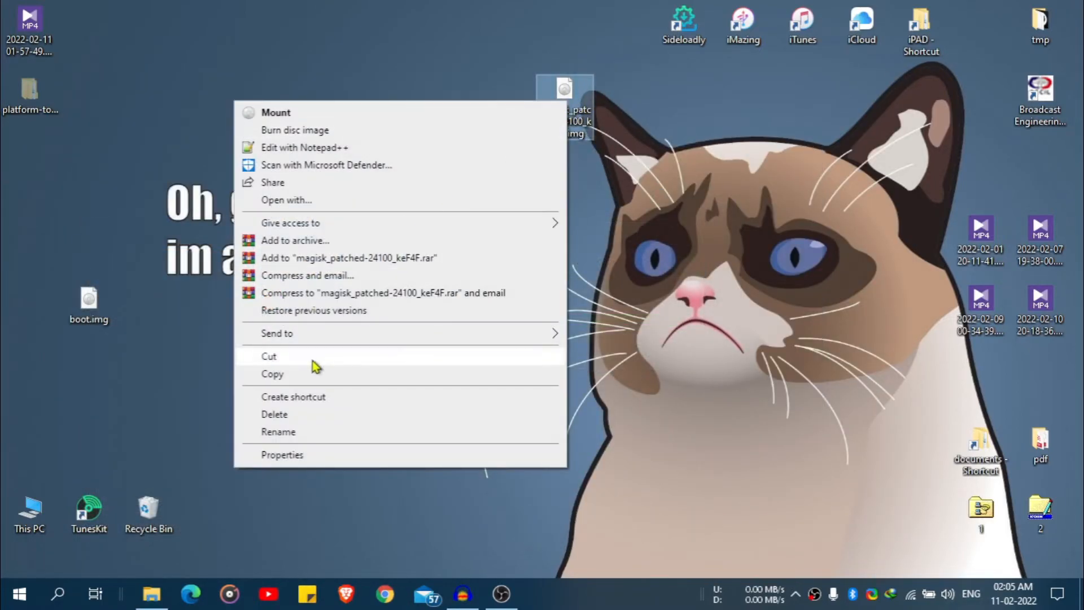
click(150, 593)
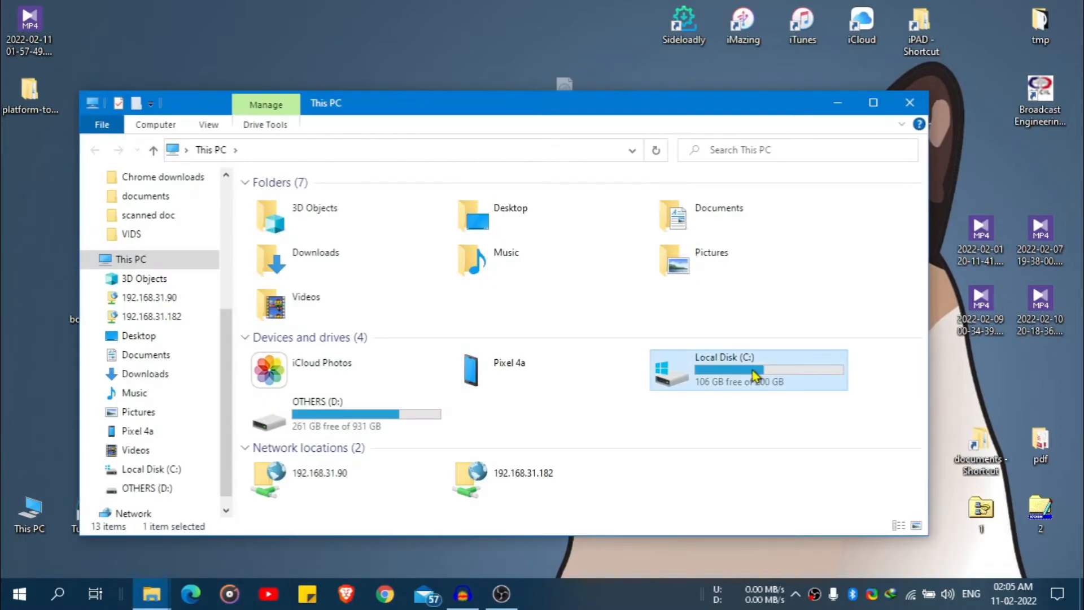
double_click(747, 369)
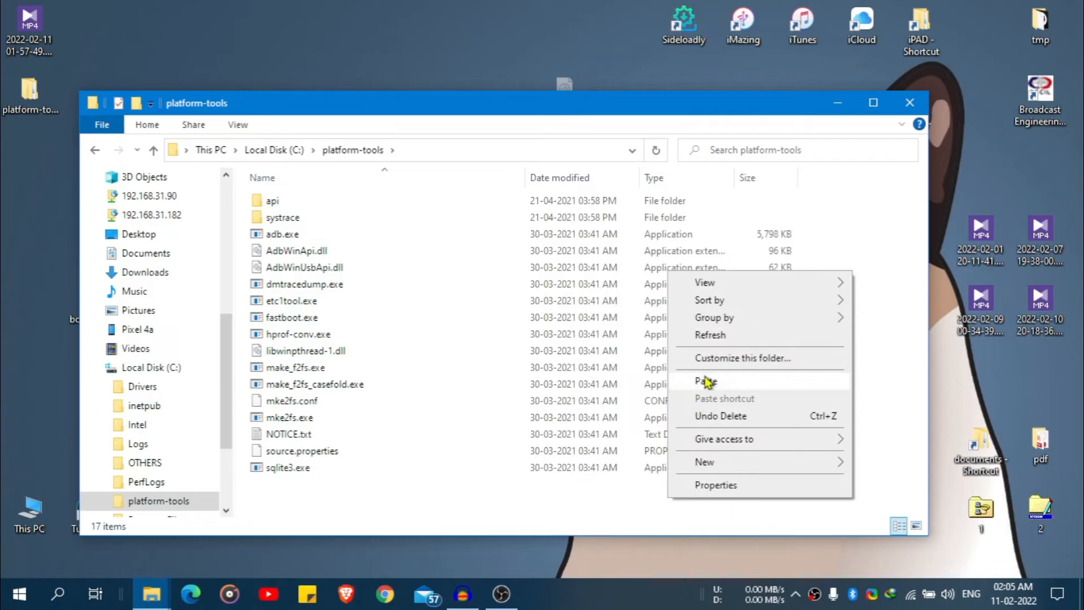
click(706, 381)
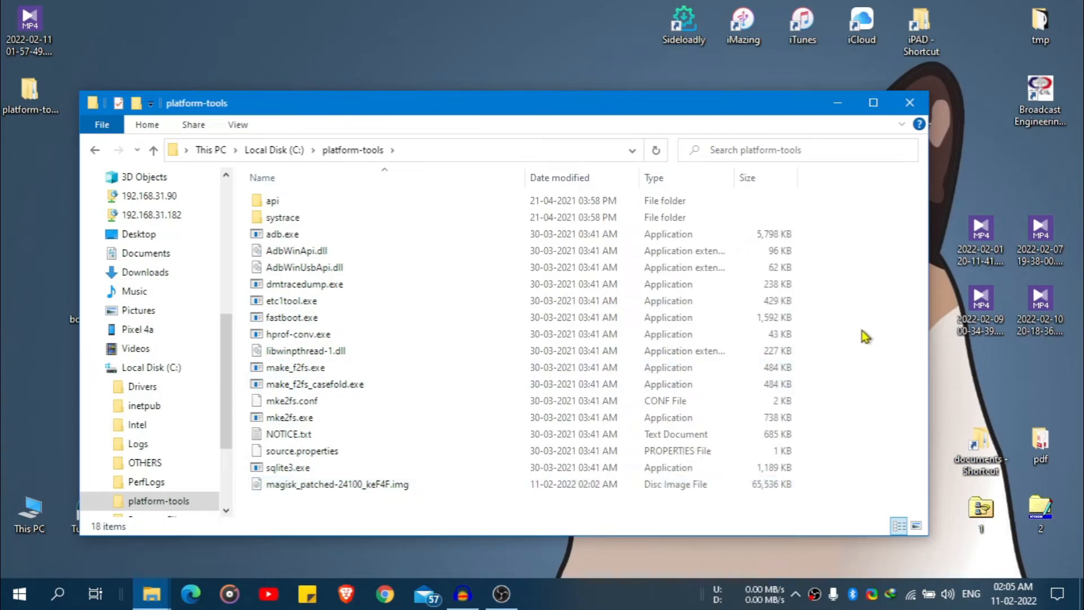
mouse_move(861, 328)
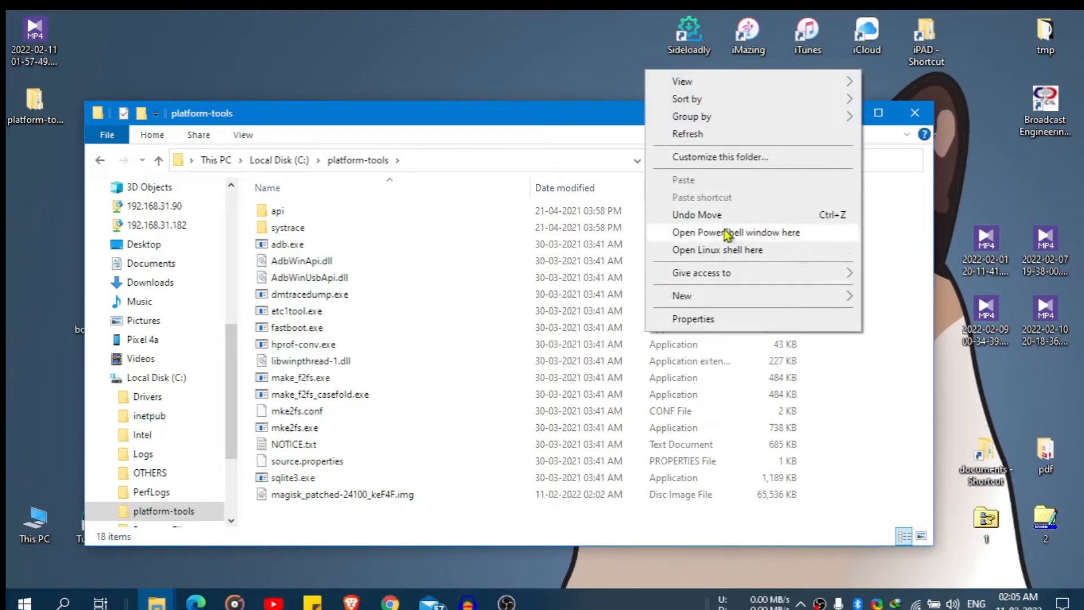
mouse_move(688, 241)
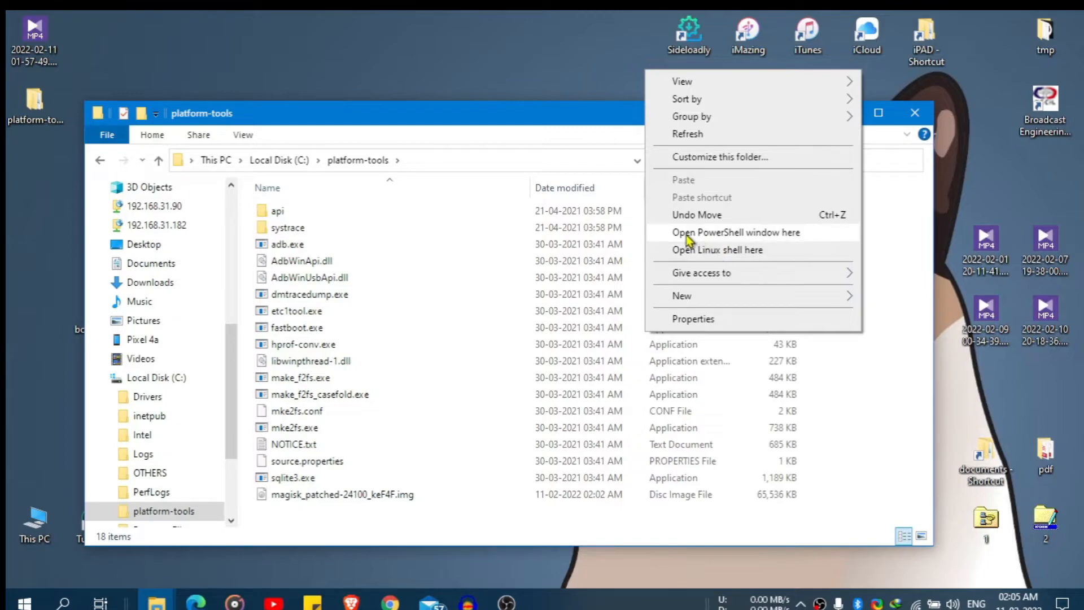
mouse_move(771, 251)
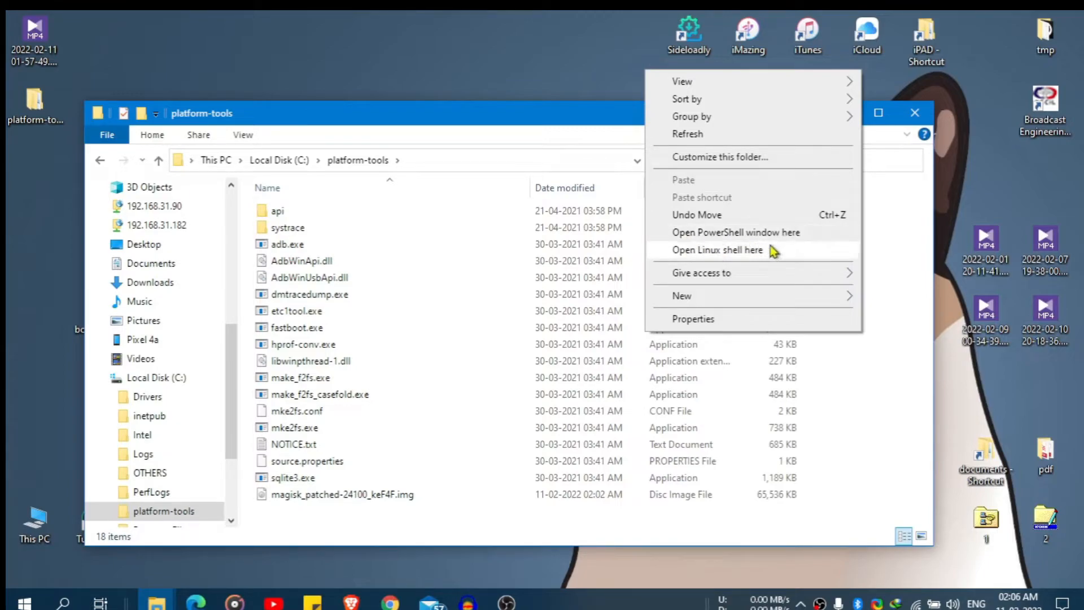
Step: Launch a PowerShell window at C:\platform-tools from the folder's context menu
click(735, 232)
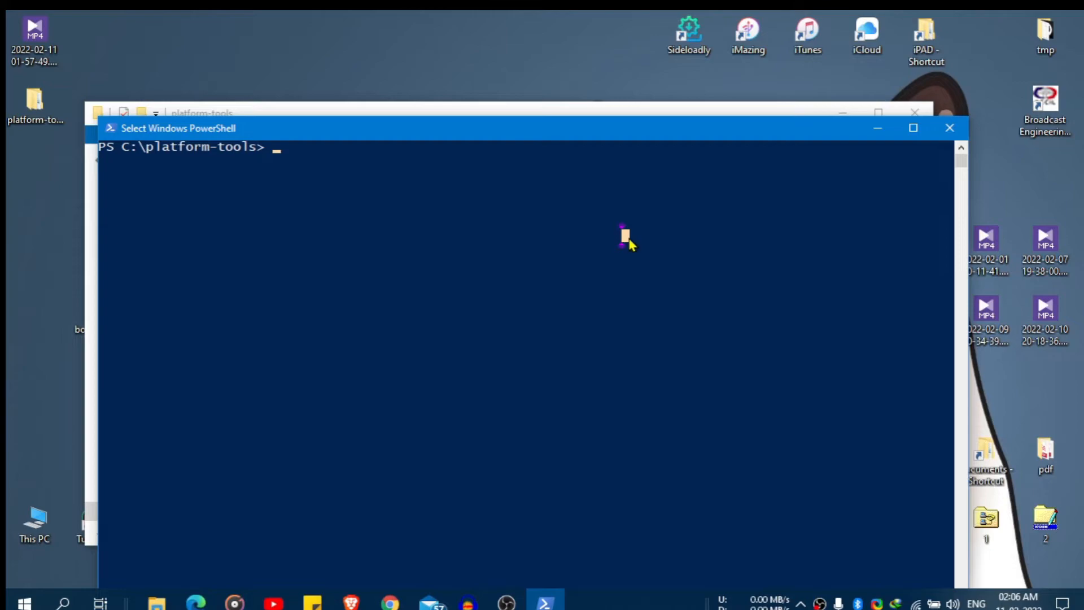
Step: Run 'adb devices' to confirm the phone is listed by adb
text(adb devices)
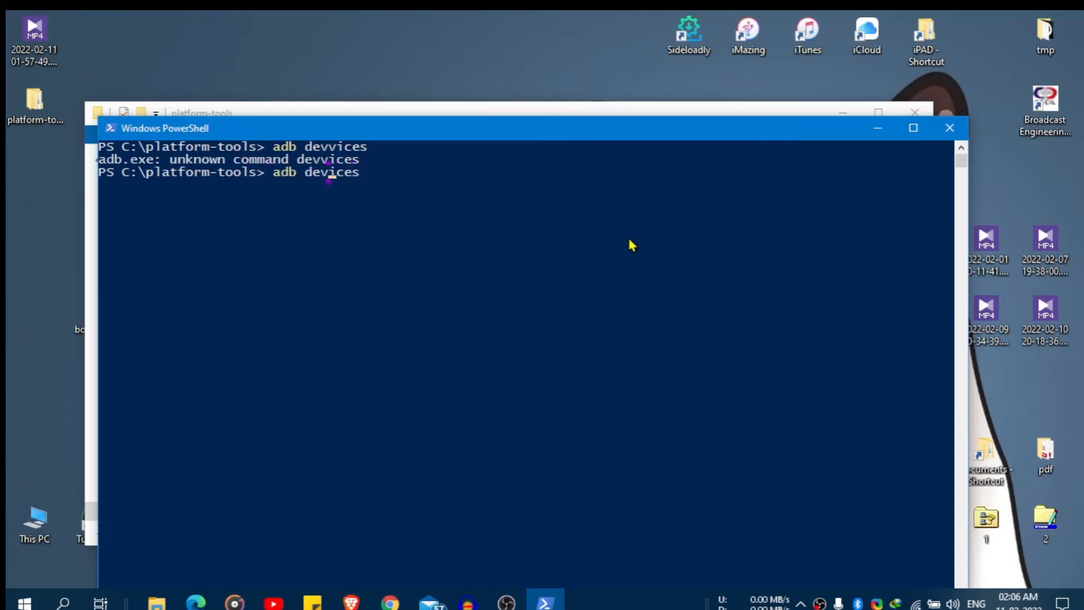
key(Enter)
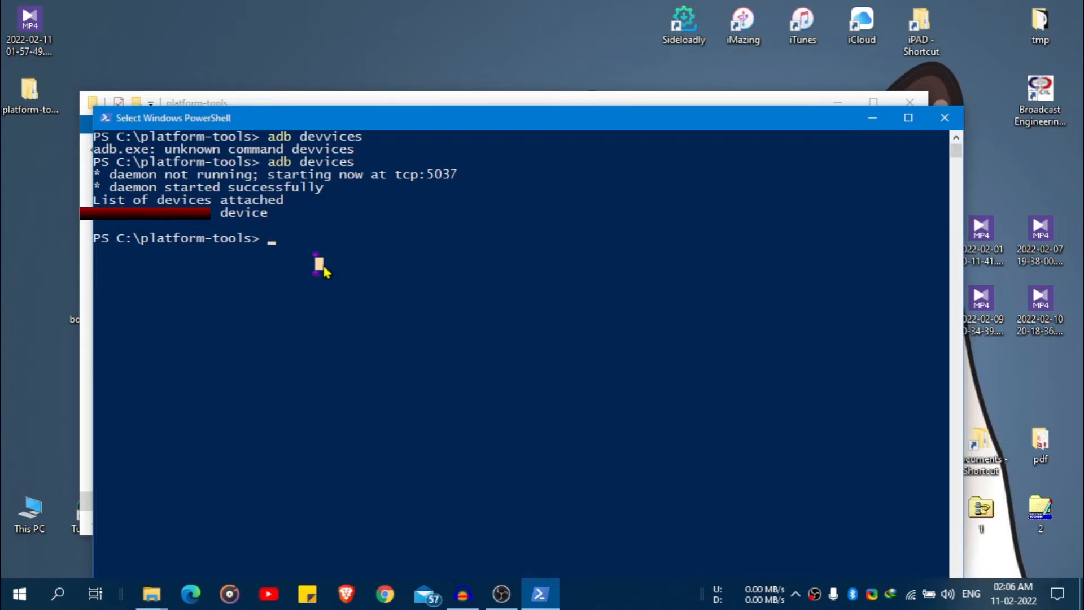
Step: Run 'adb reboot bootloader' then 'fastboot devices' to list the phone in fastboot mode
text(a)
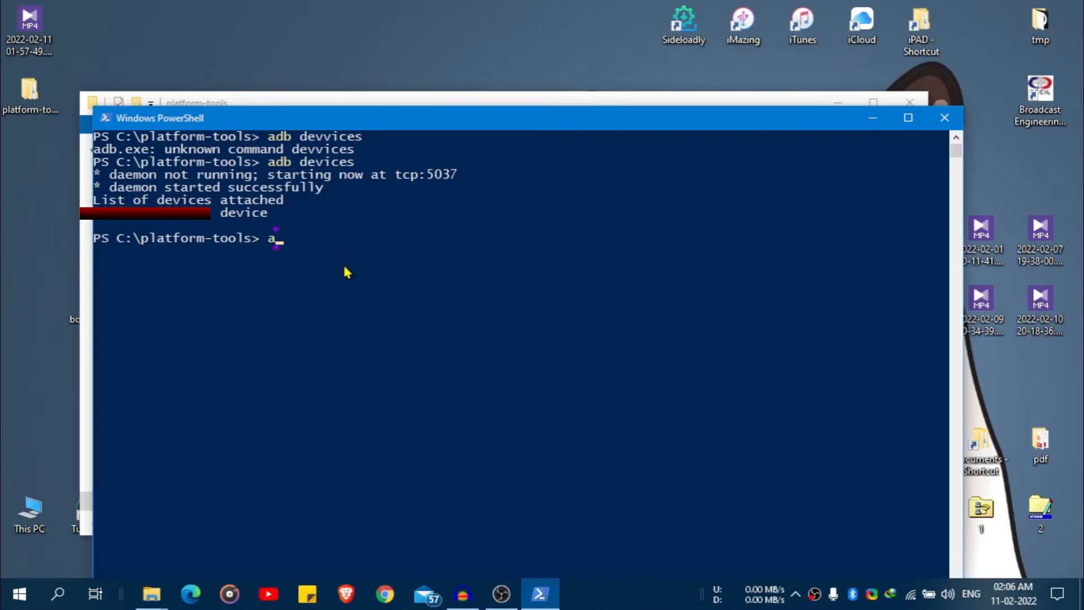
text(db reboot boot)
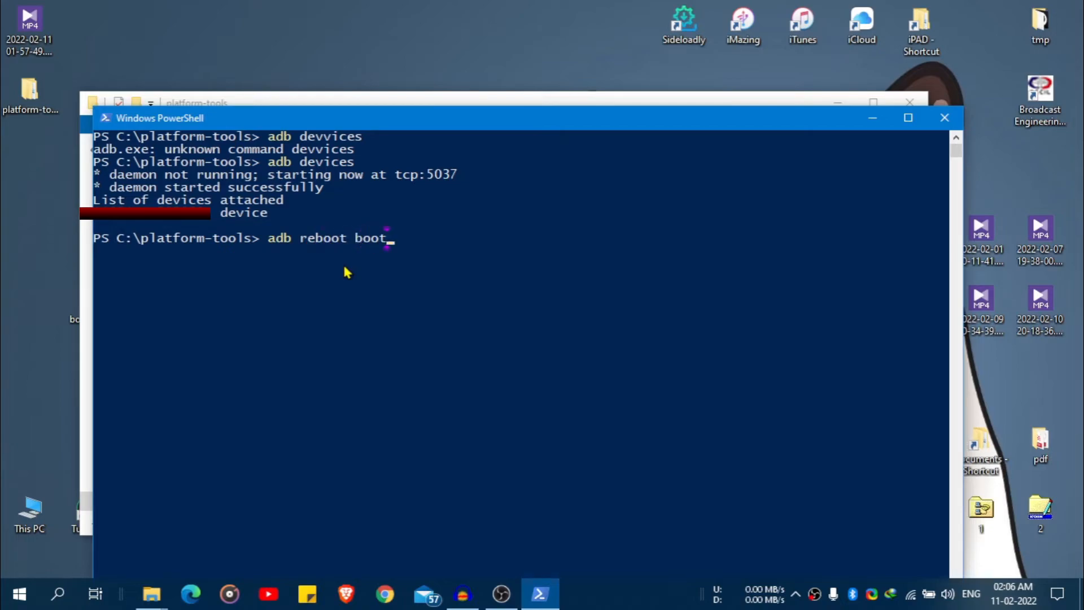
text(loader)
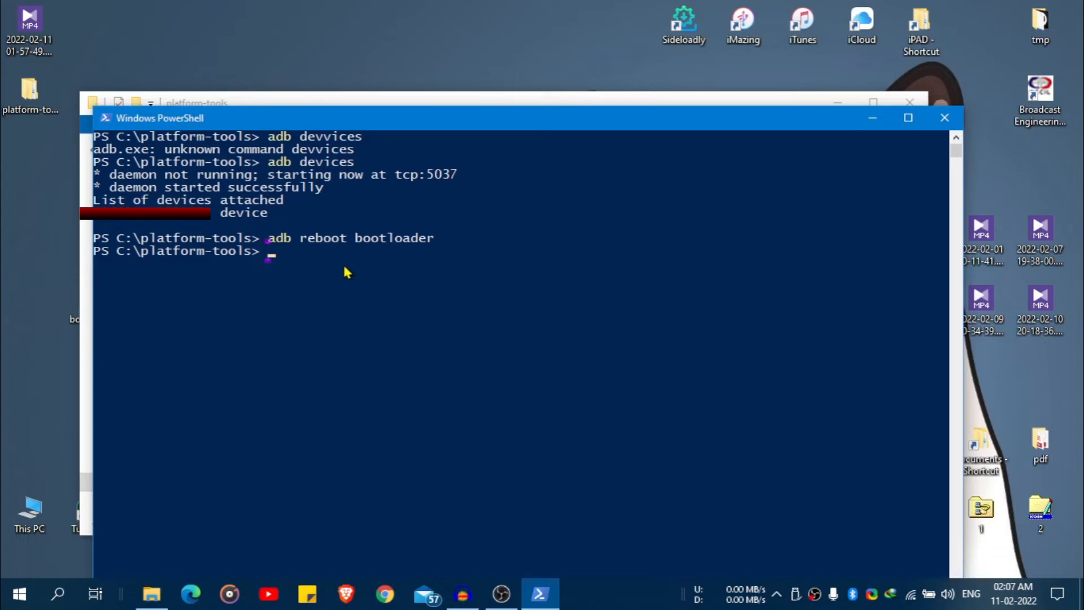
text(fastb)
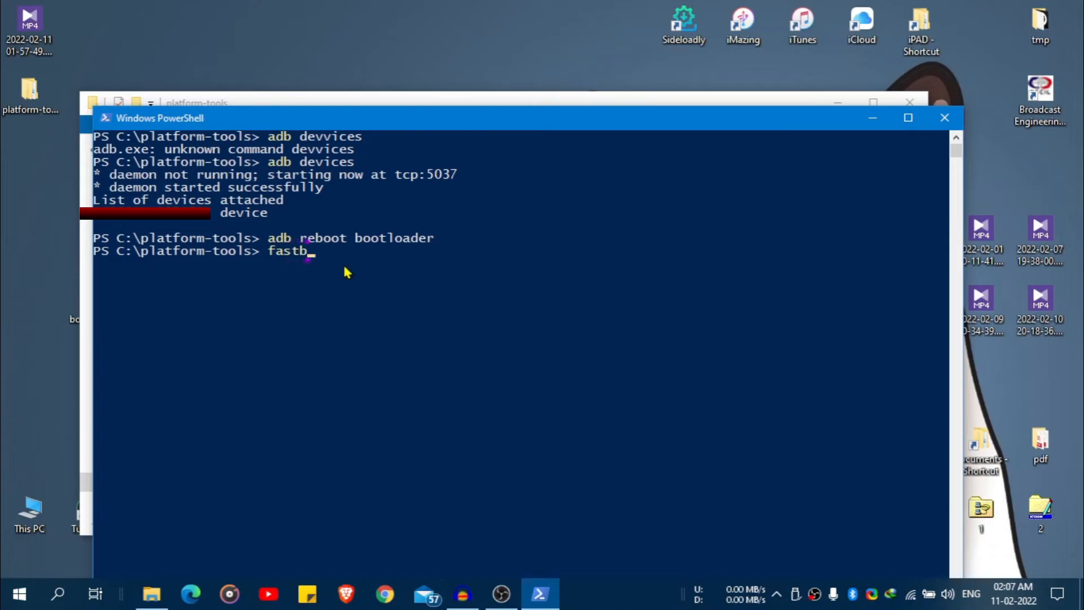
text(oot devices)
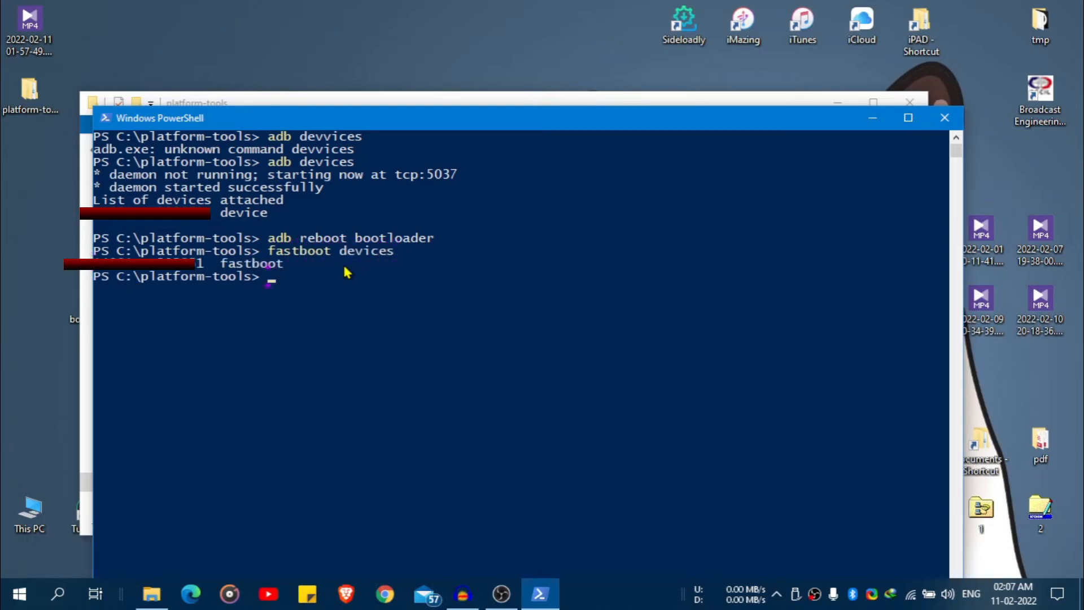
mouse_move(249, 274)
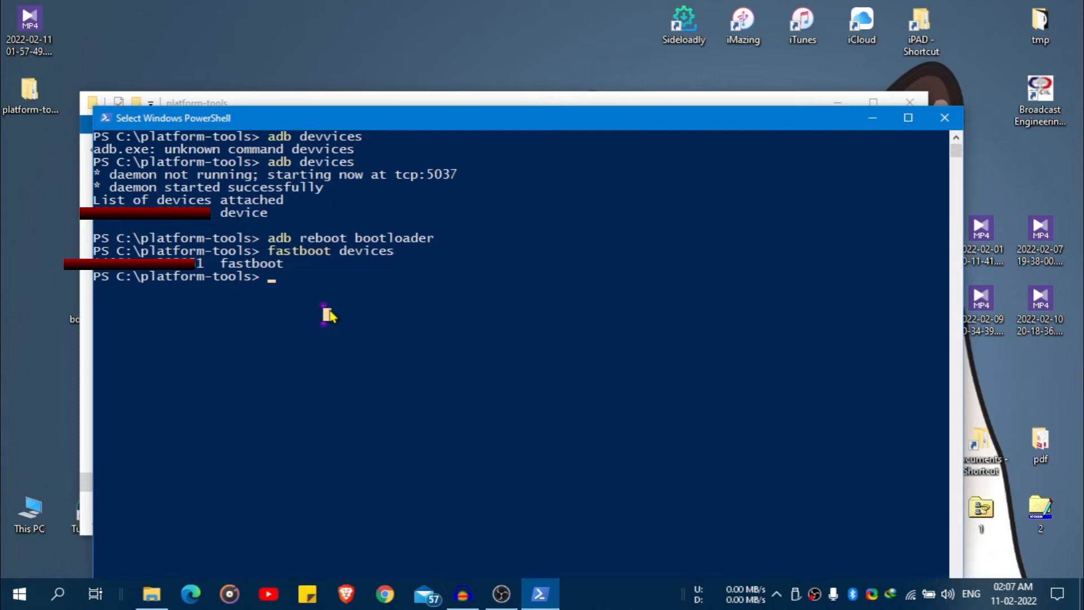
Step: Run 'fastboot flash boot C:\platform-tools\magisk_patched-24100_keF4F.img' with boot_a reporting OKAY
text(fastboot f)
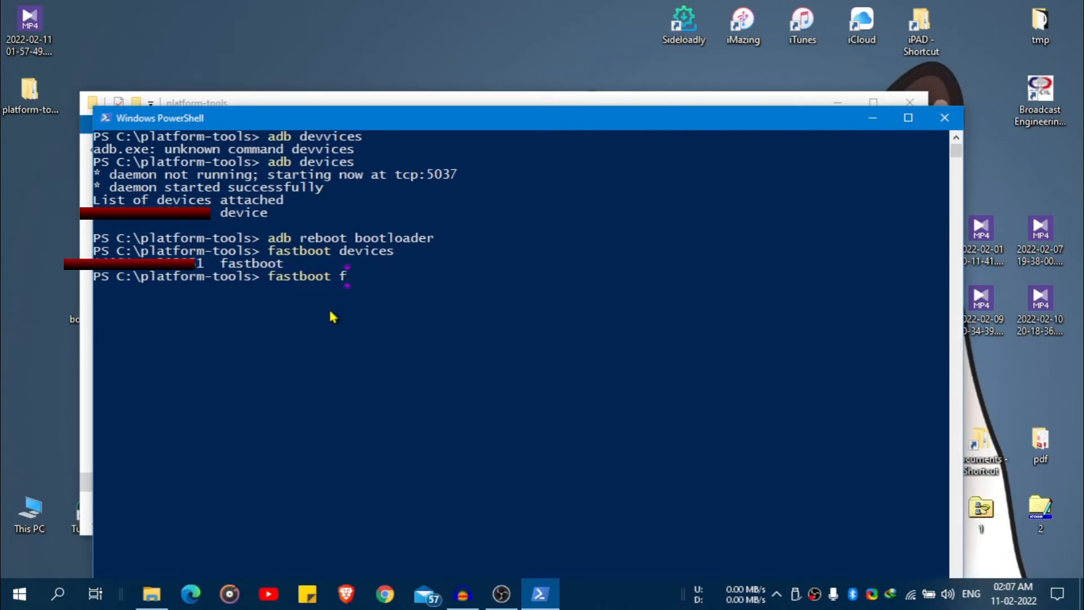
text(lash)
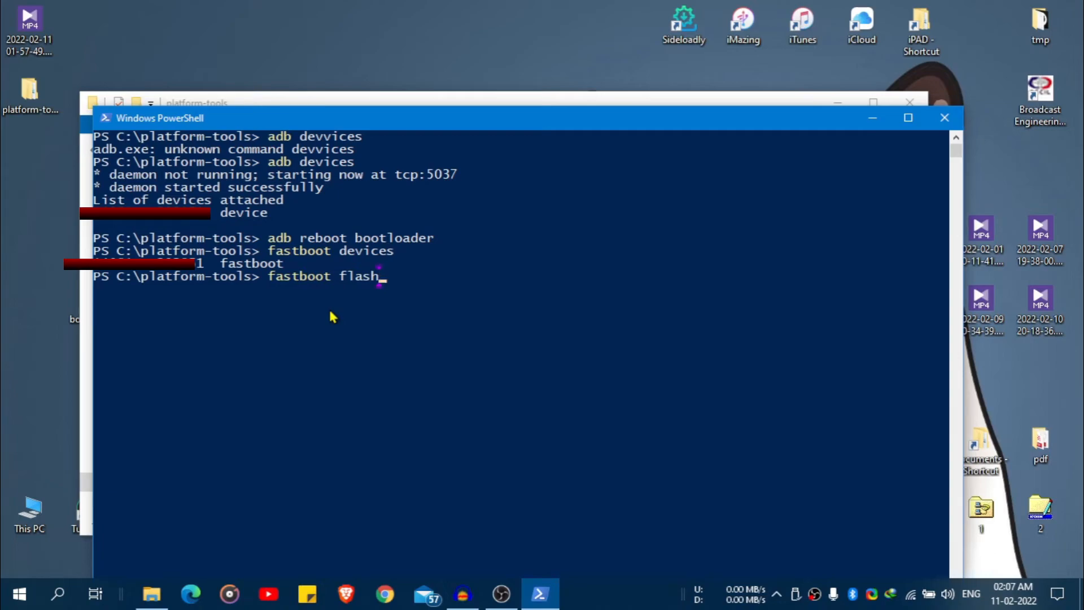
text(b)
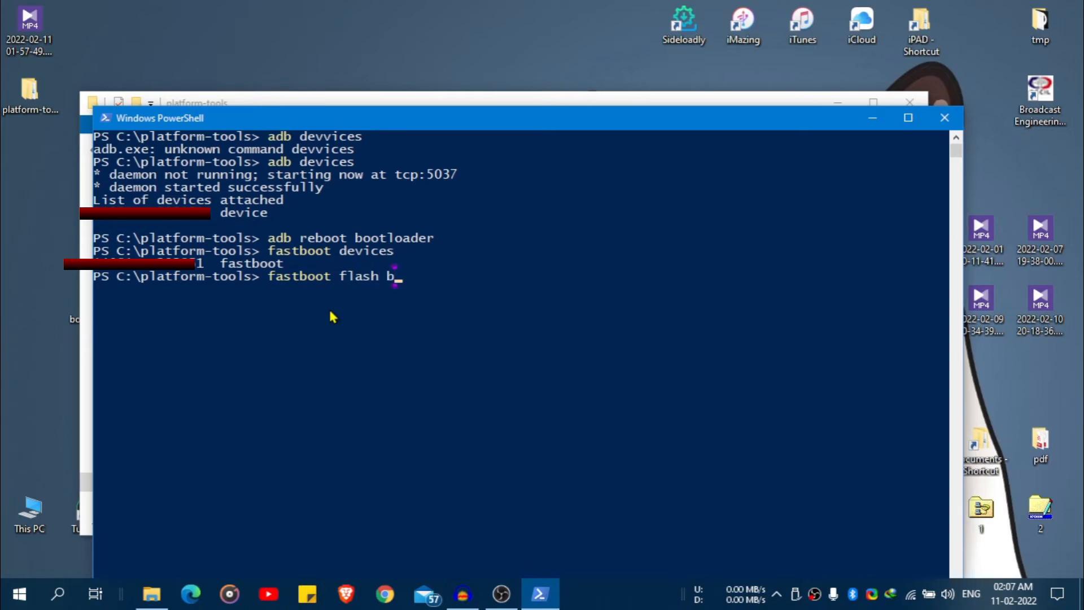
text(oot)
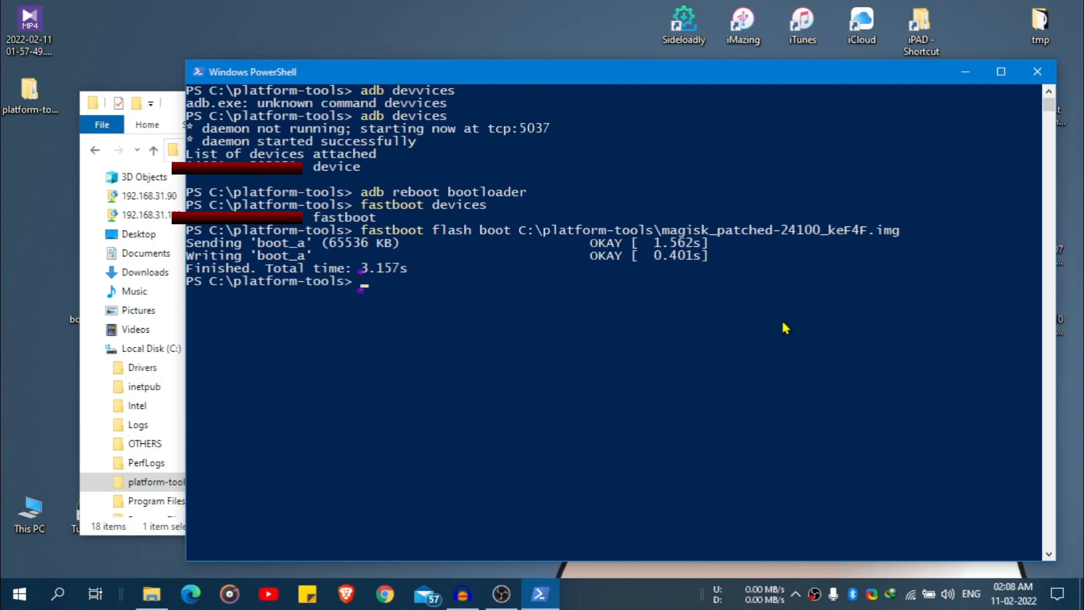
double_click(218, 269)
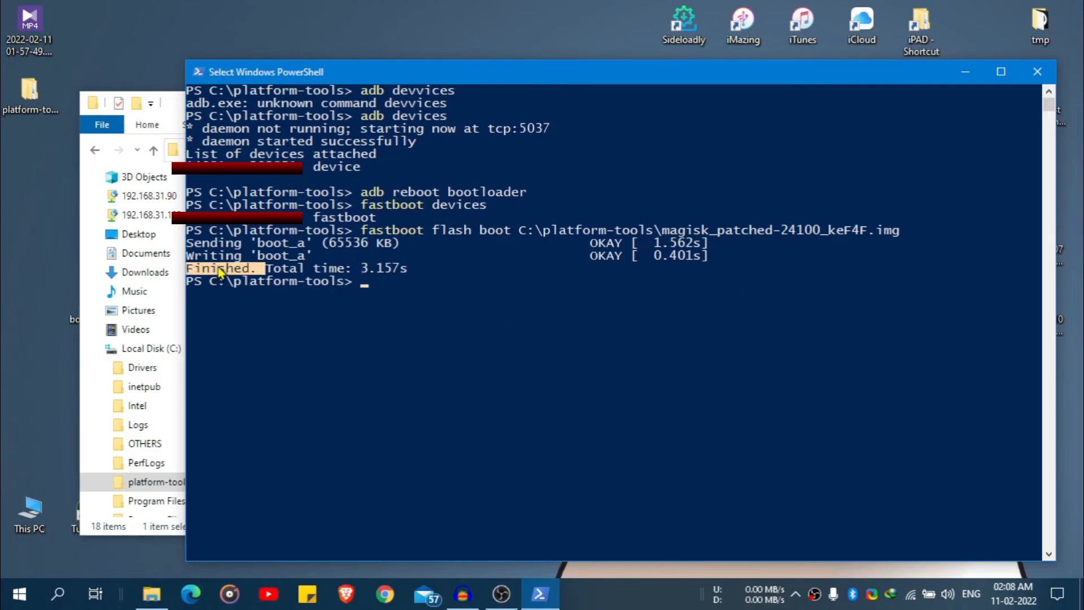
mouse_move(479, 313)
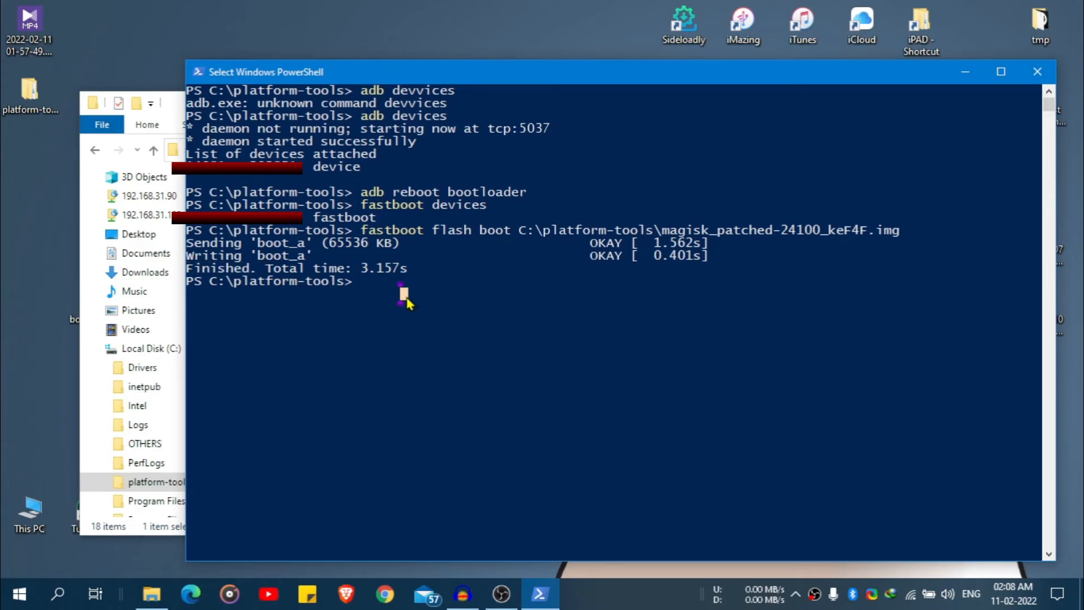
Step: Run 'fastboot reboot' to restart the phone into its home screen
text(f)
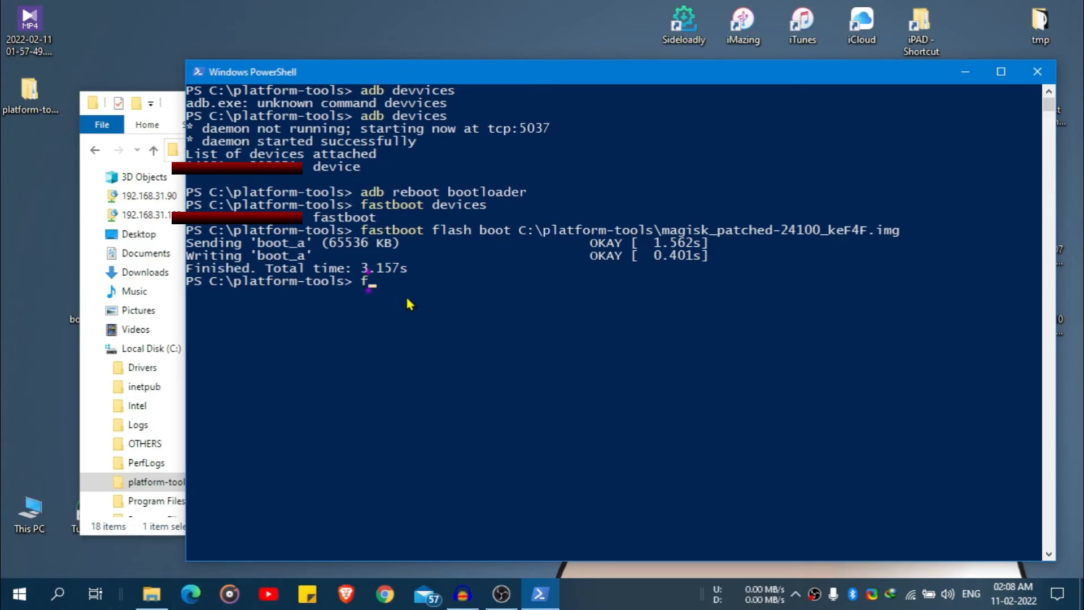
text(astboot)
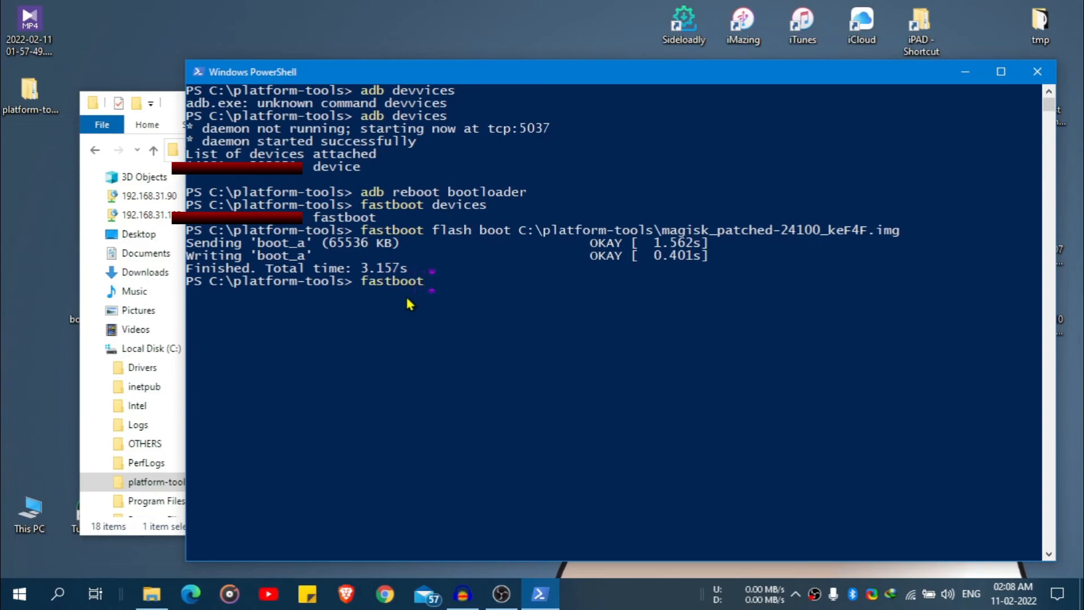
text(reboot)
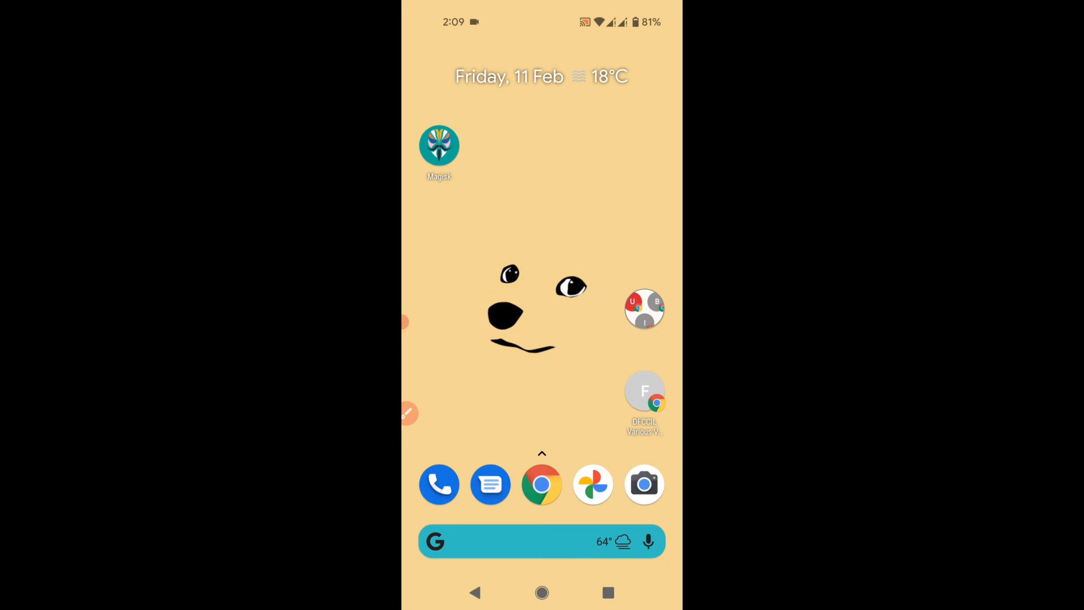
Step: Launch Magisk on the phone, view the Logs, and confirm Home shows 24.1 (24100) with Zygisk and Ramdisk Yes
click(439, 146)
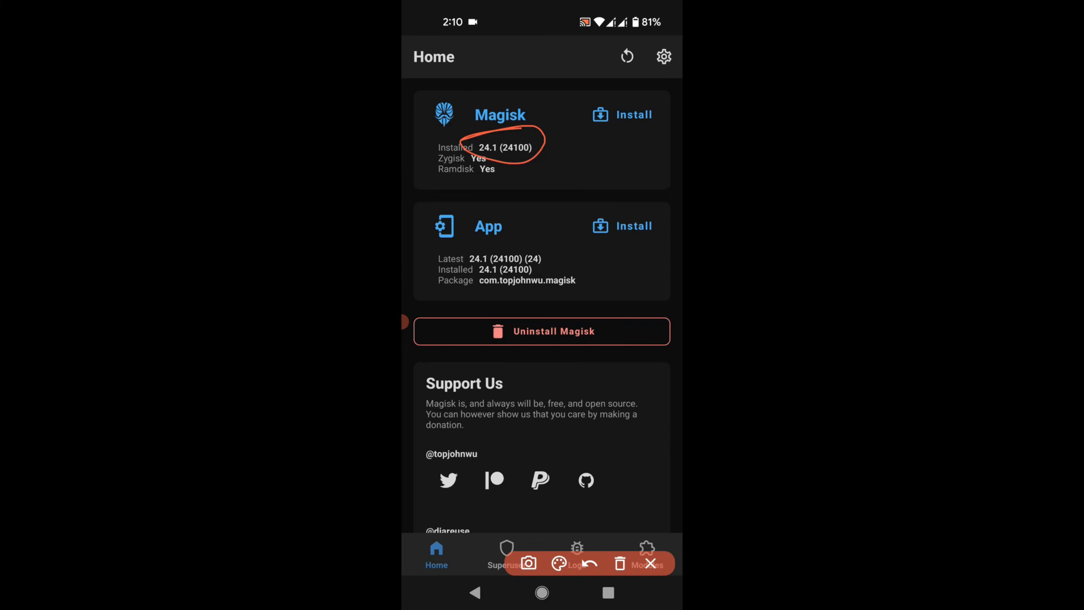
click(576, 553)
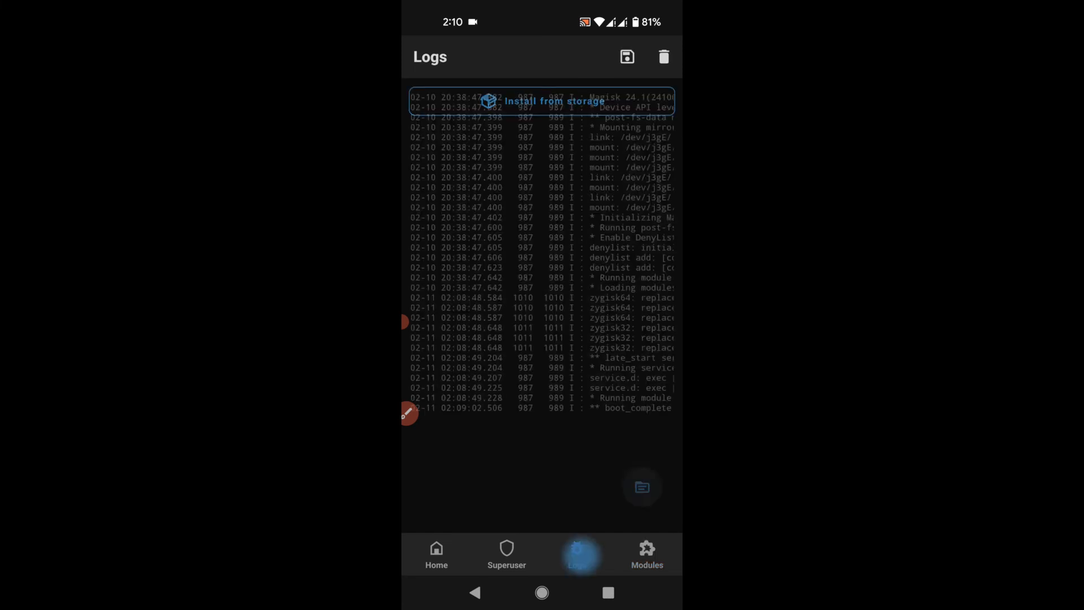
click(436, 553)
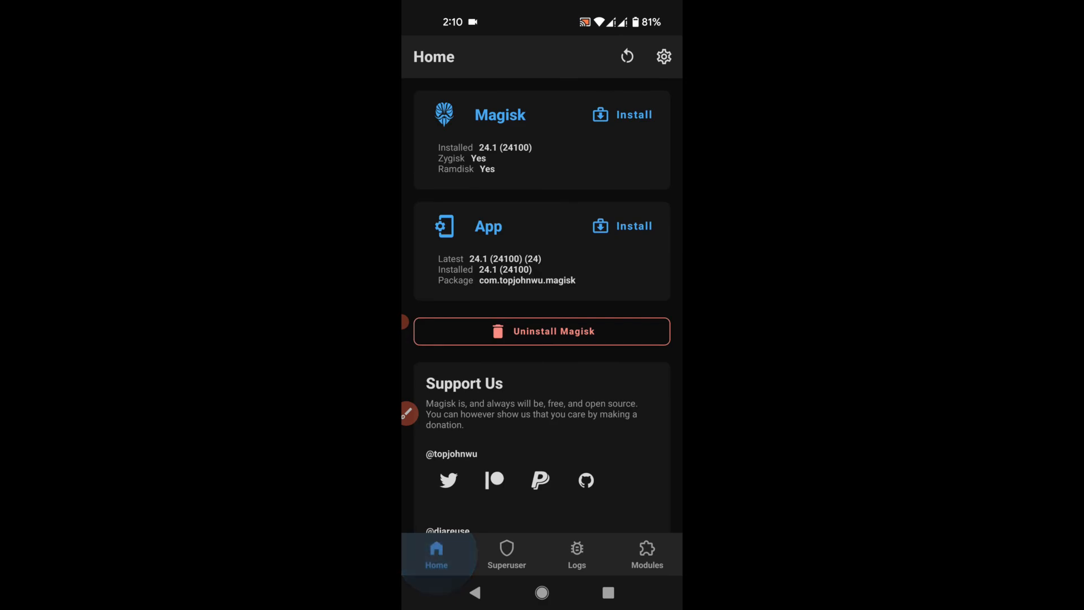
click(436, 553)
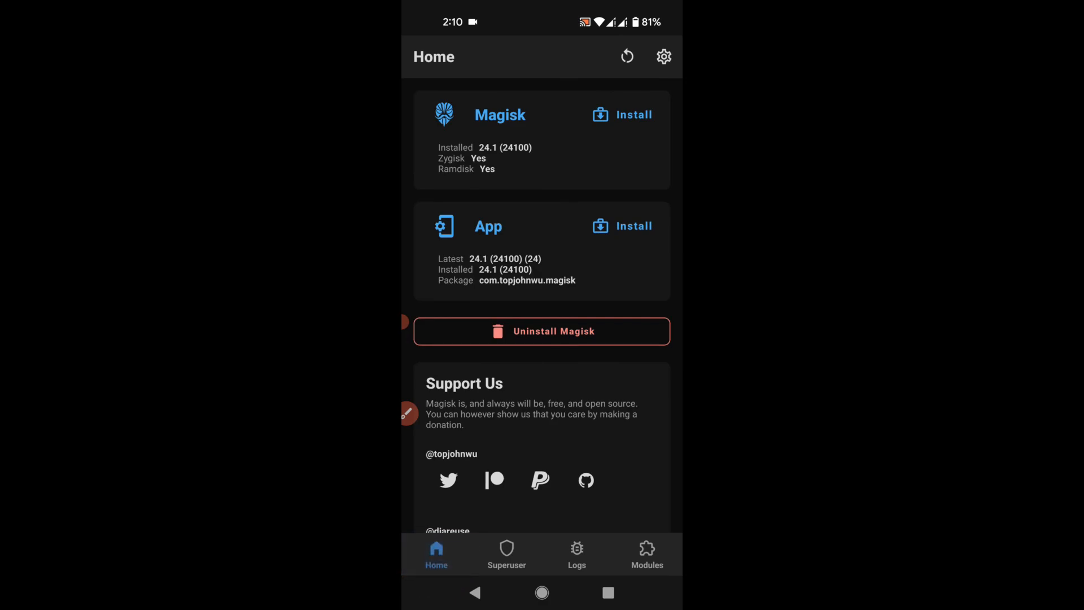